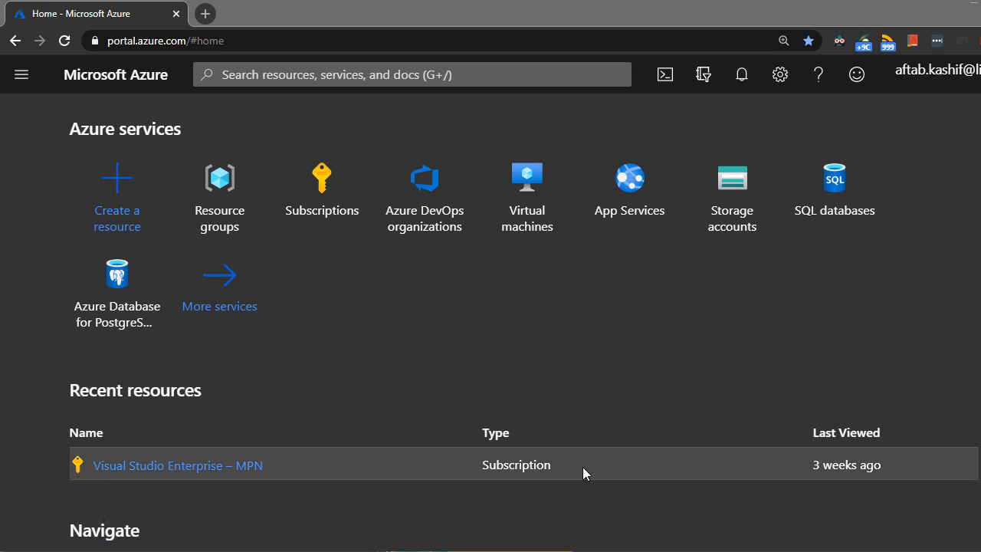
pyautogui.moveTo(223, 412)
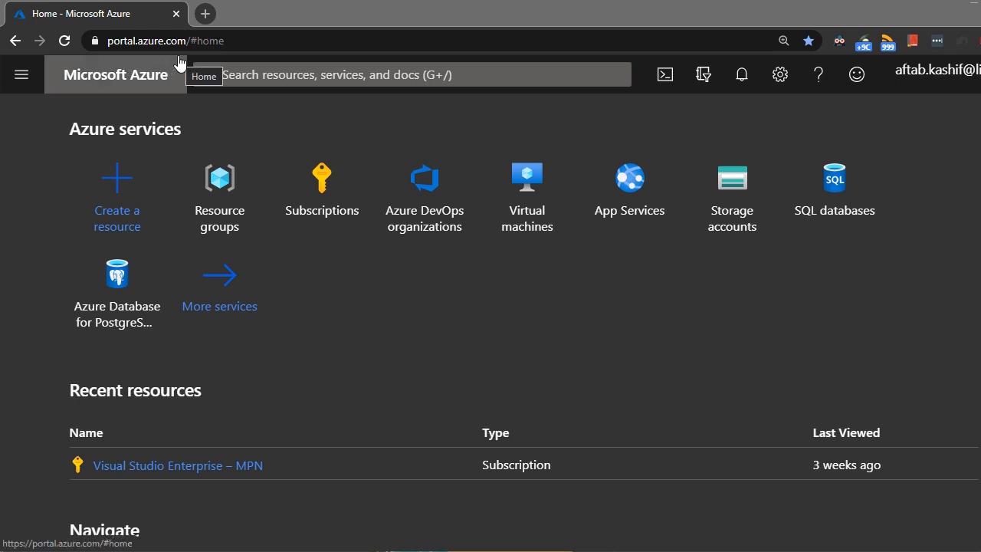
pyautogui.moveTo(276, 152)
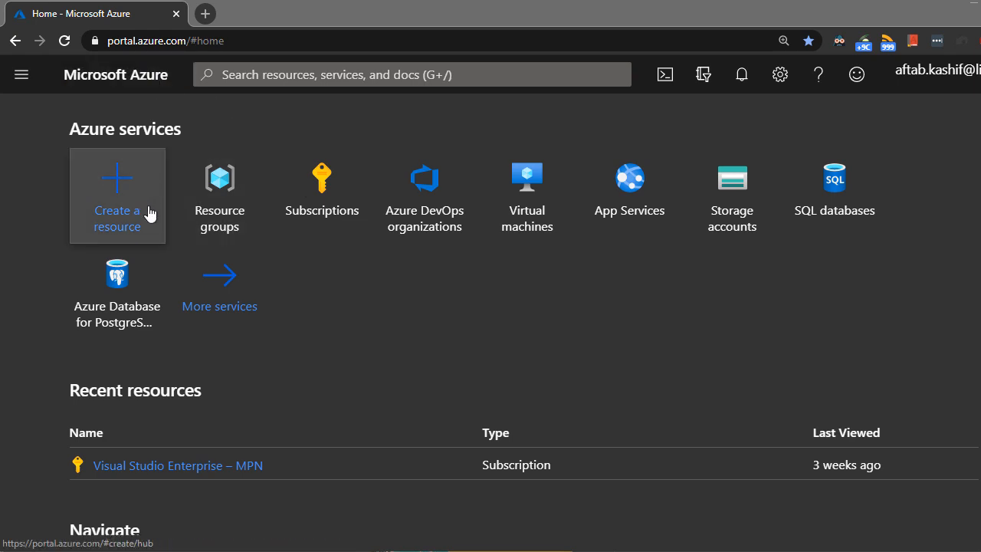
pyautogui.moveTo(122, 227)
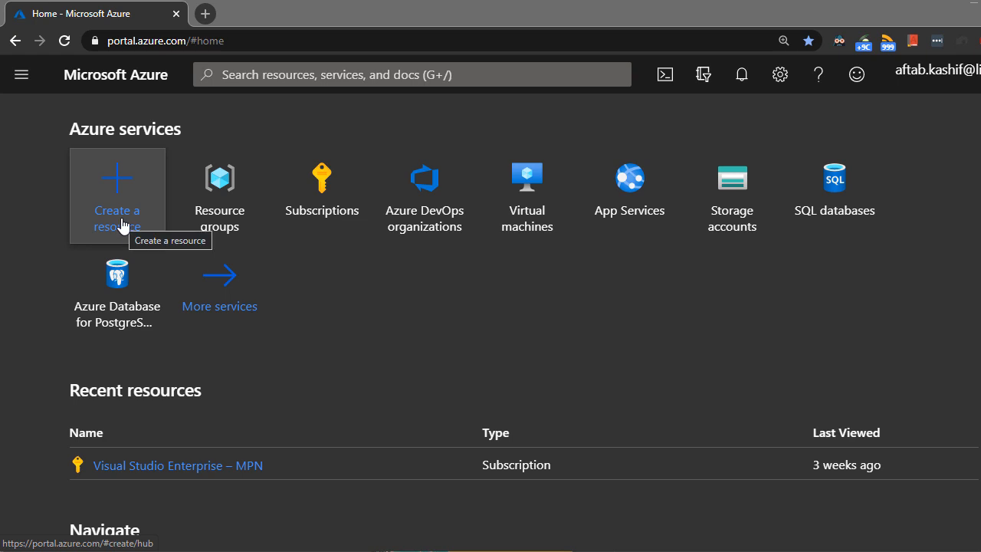
pyautogui.moveTo(141, 195)
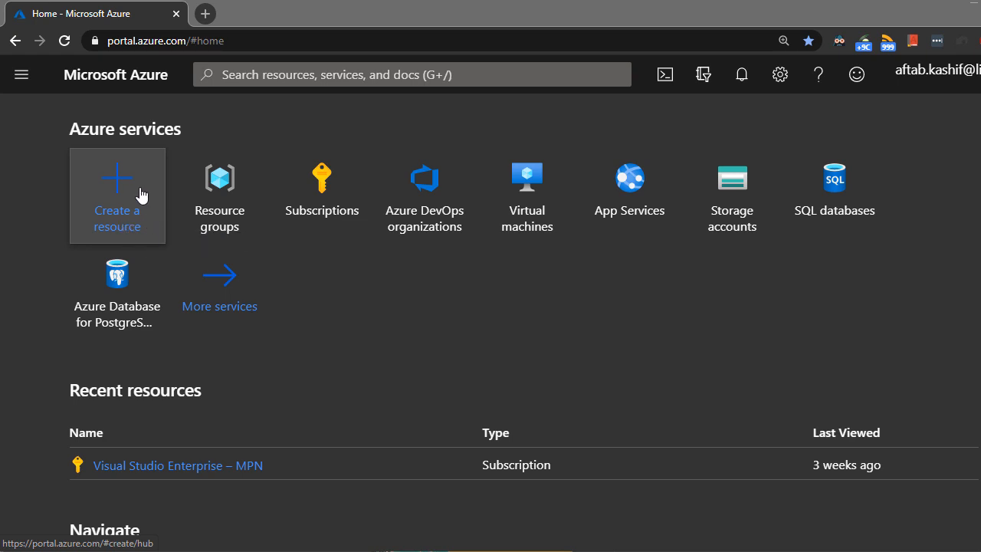
pyautogui.moveTo(21, 74)
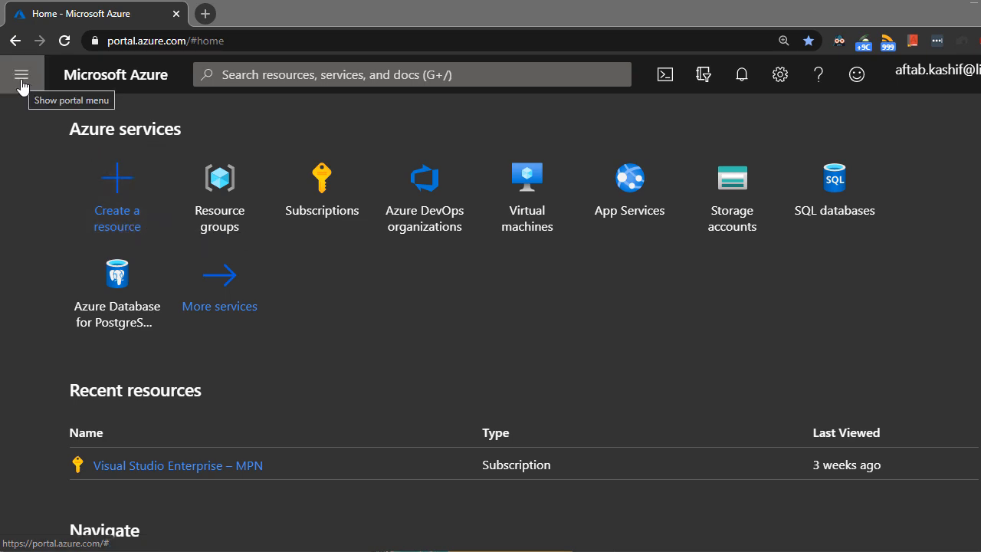
# - Expand the portal's side navigation menu
pyautogui.click(21, 74)
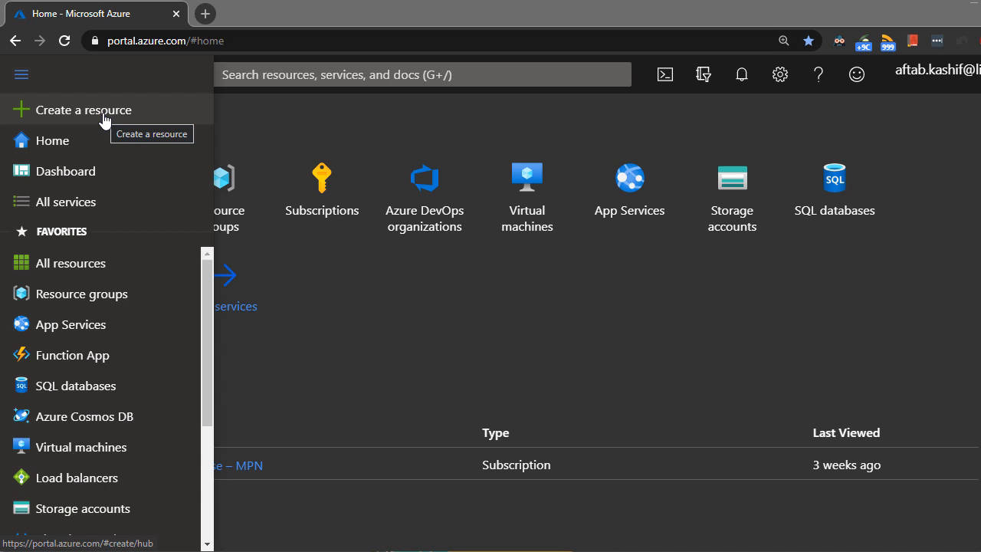
pyautogui.moveTo(383, 345)
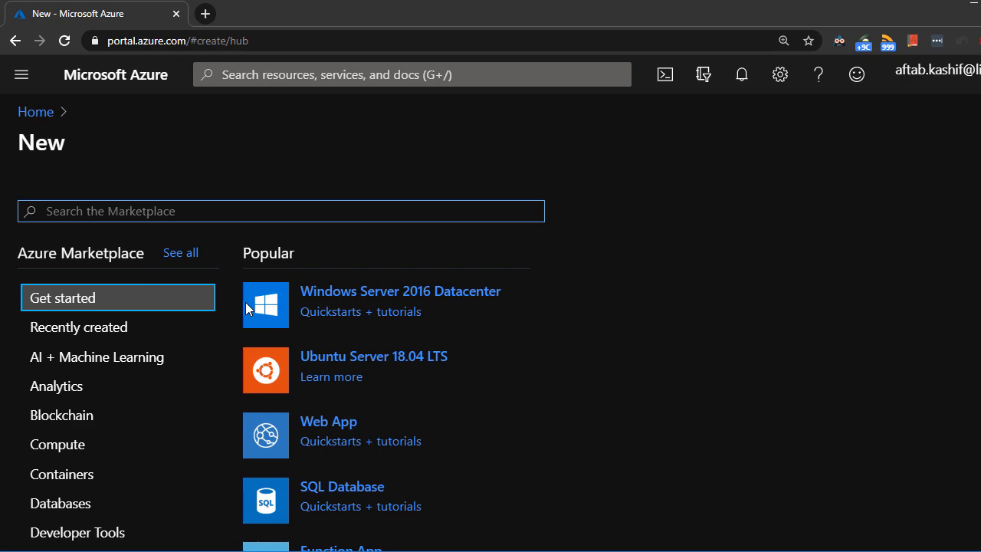
# - Show the Web category of Marketplace offerings, listing Web App and Logic App
pyautogui.scroll(-3)
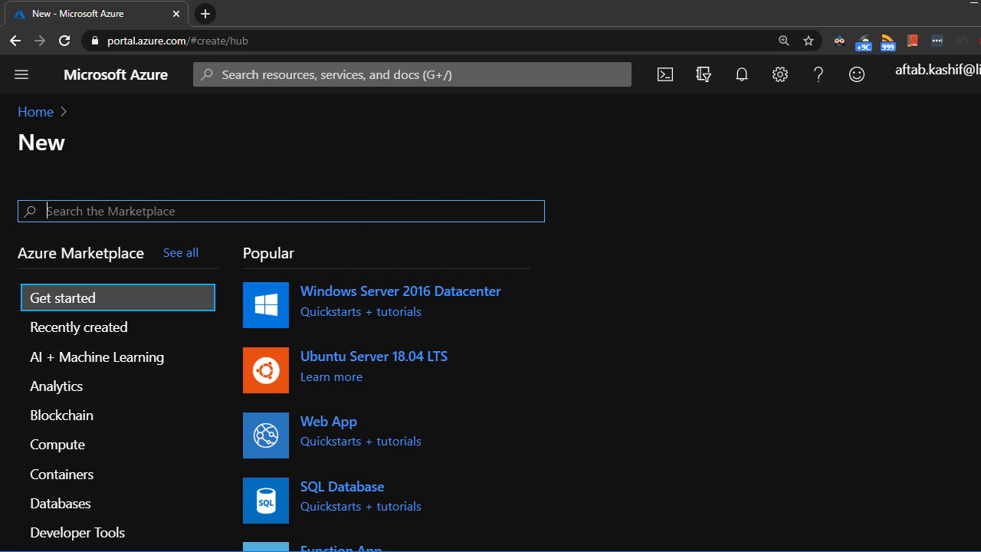
pyautogui.moveTo(398, 459)
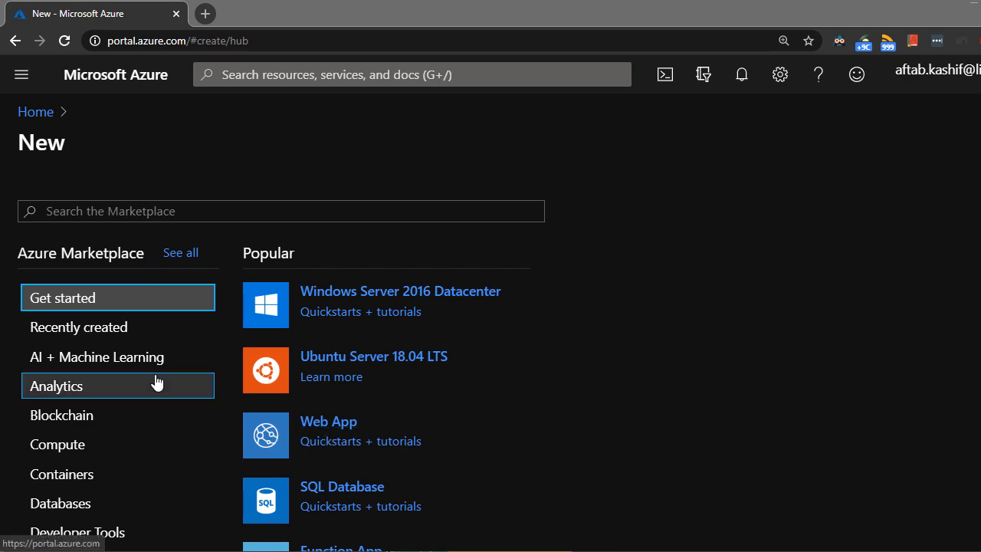
pyautogui.scroll(-3)
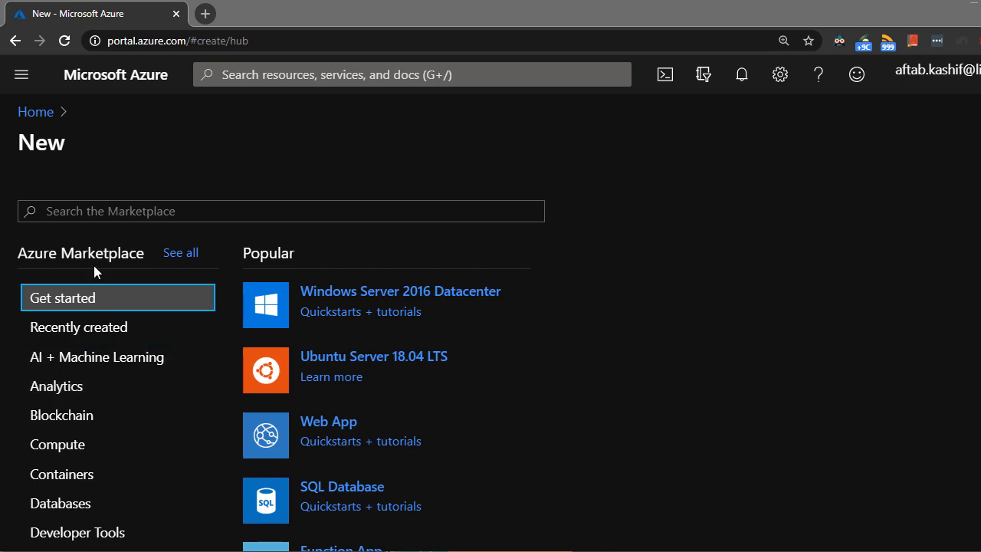
pyautogui.scroll(-3)
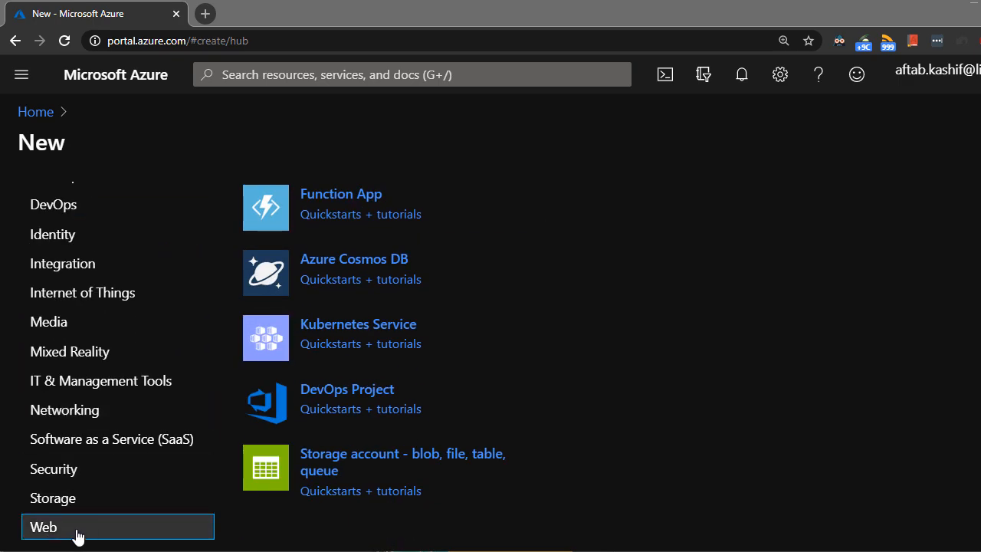
pyautogui.click(43, 527)
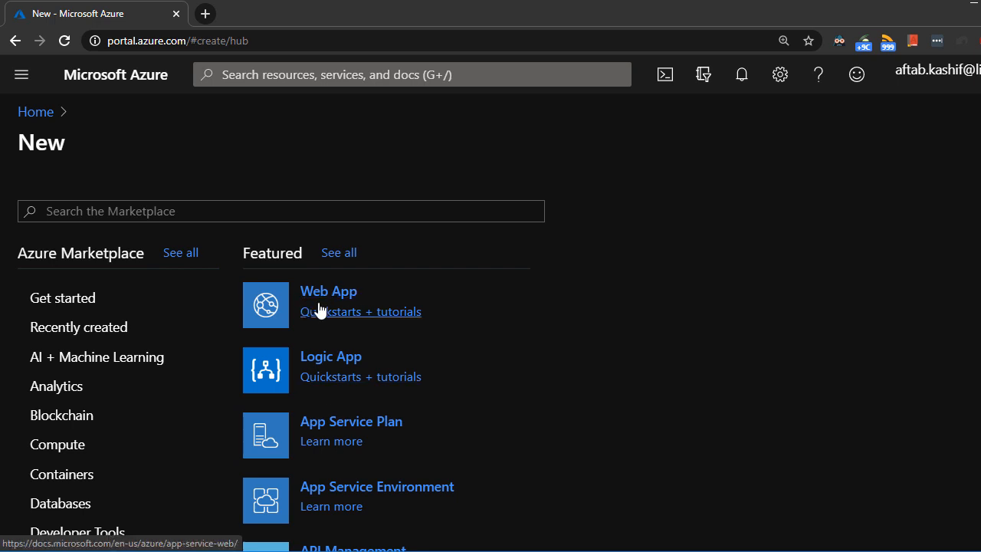
pyautogui.moveTo(279, 304)
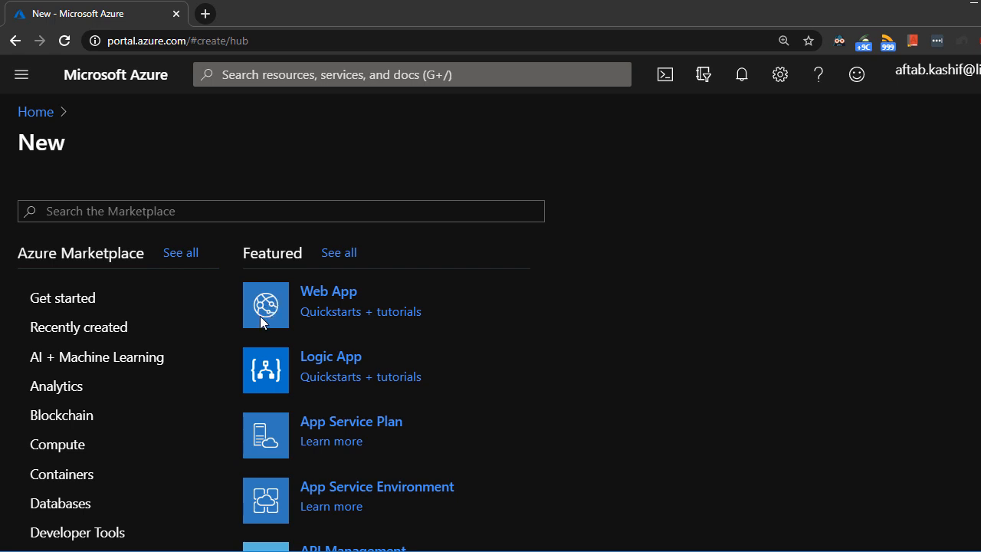
pyautogui.moveTo(328, 291)
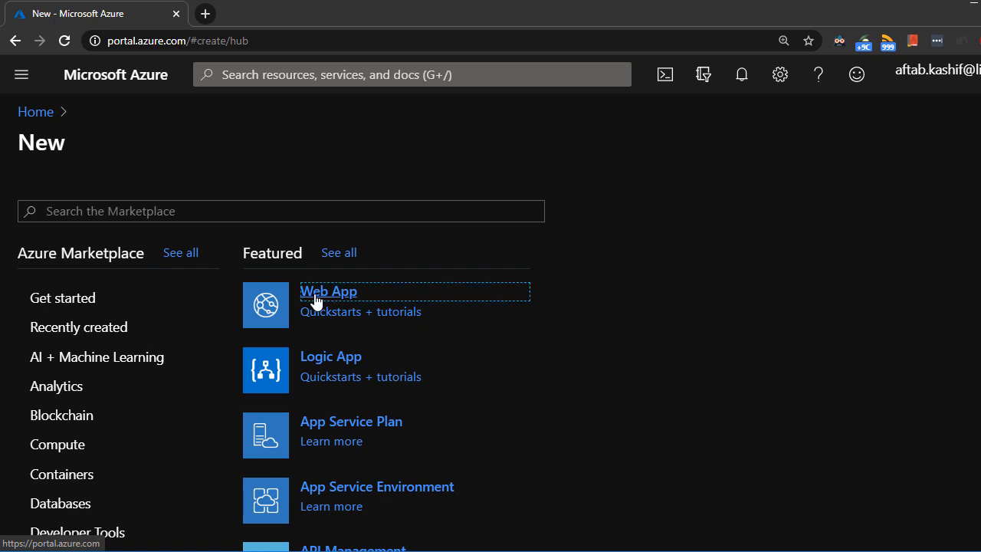
# - Start a new Web App and reach the Basics form's project and instance details
pyautogui.click(328, 291)
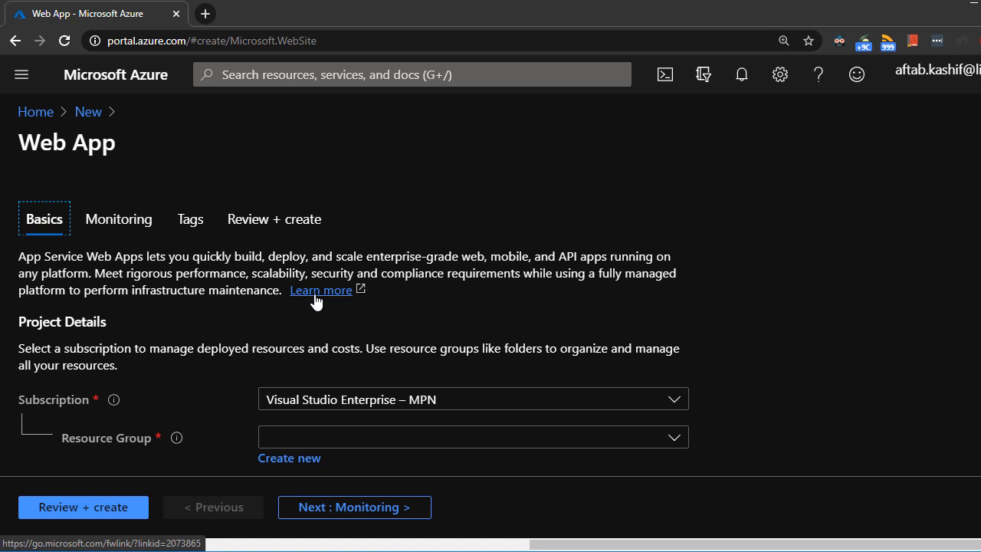
pyautogui.moveTo(113, 399)
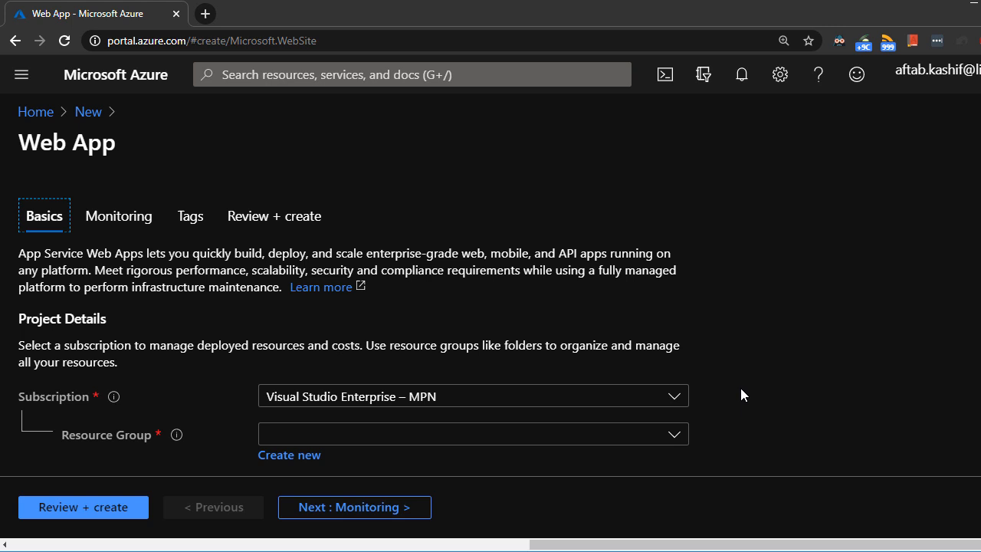
pyautogui.scroll(-3)
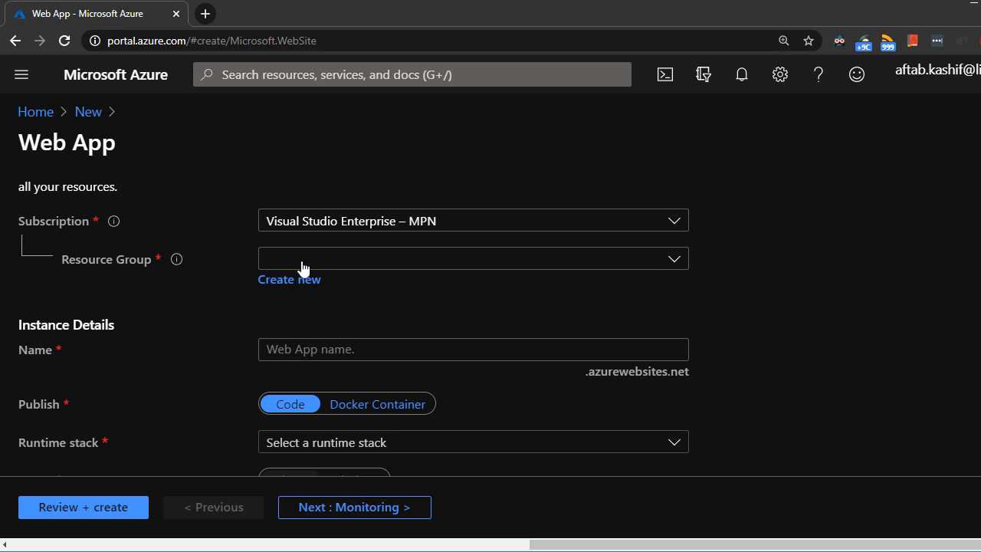
pyautogui.click(472, 257)
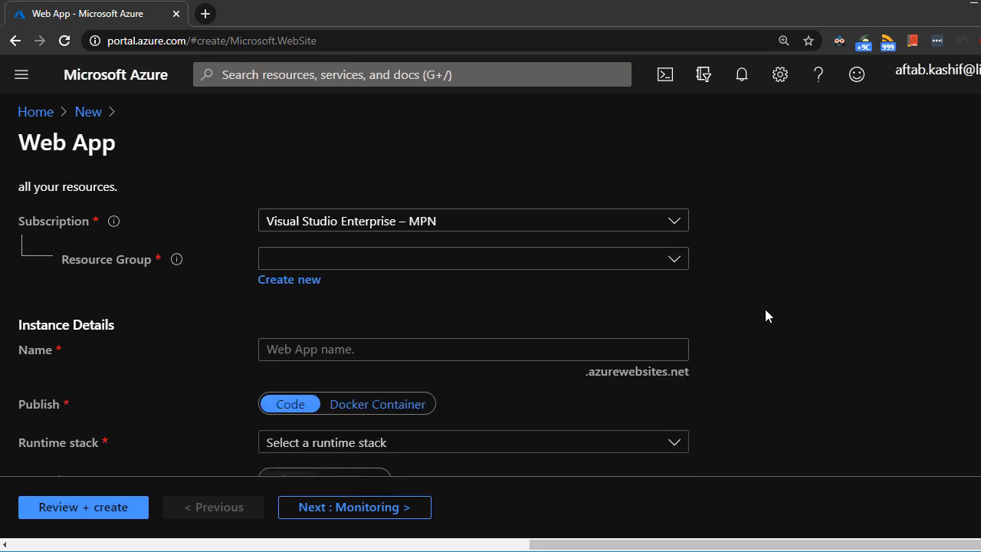
pyautogui.moveTo(288, 279)
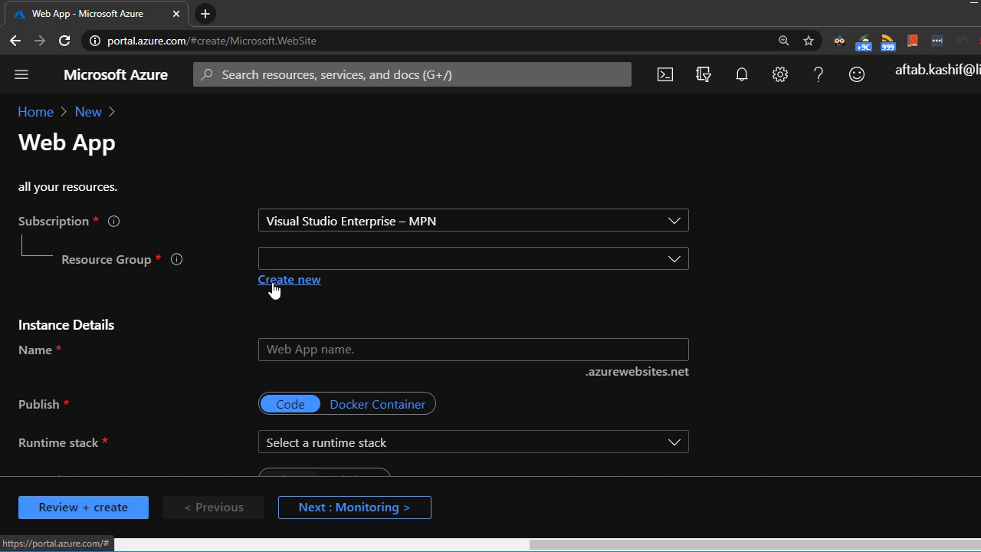
# - Create a new resource group named rg-myWebApp-msdn and confirm it
pyautogui.click(288, 279)
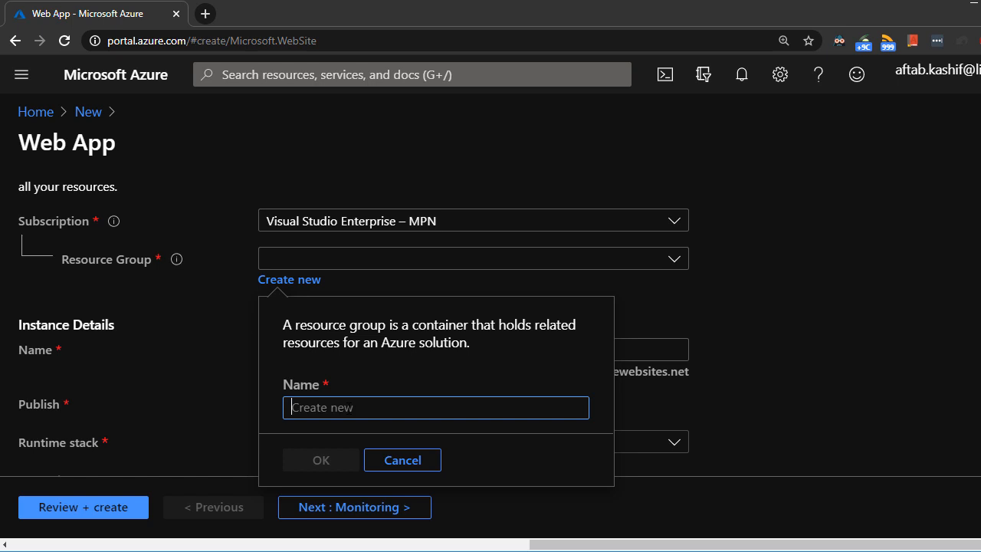
pyautogui.write('r')
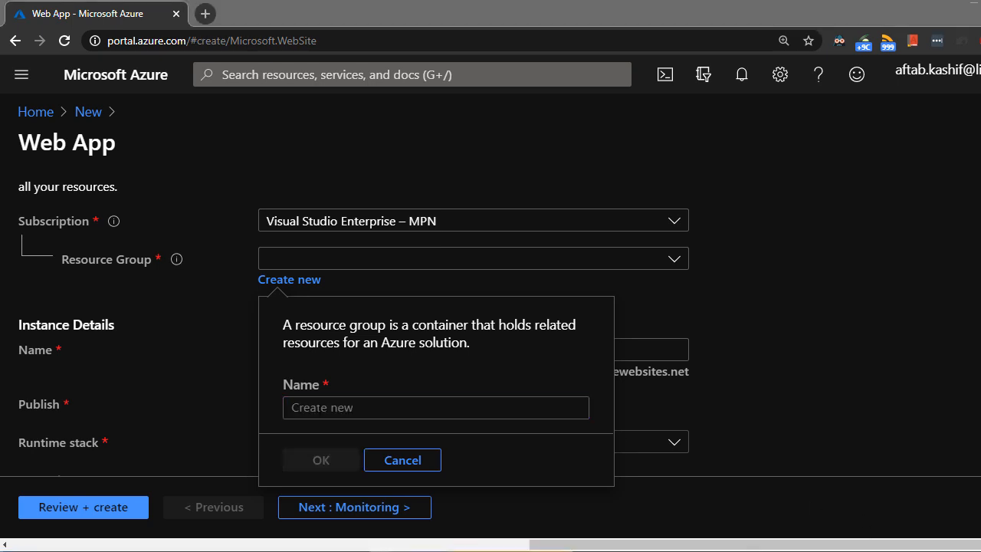
pyautogui.click(435, 408)
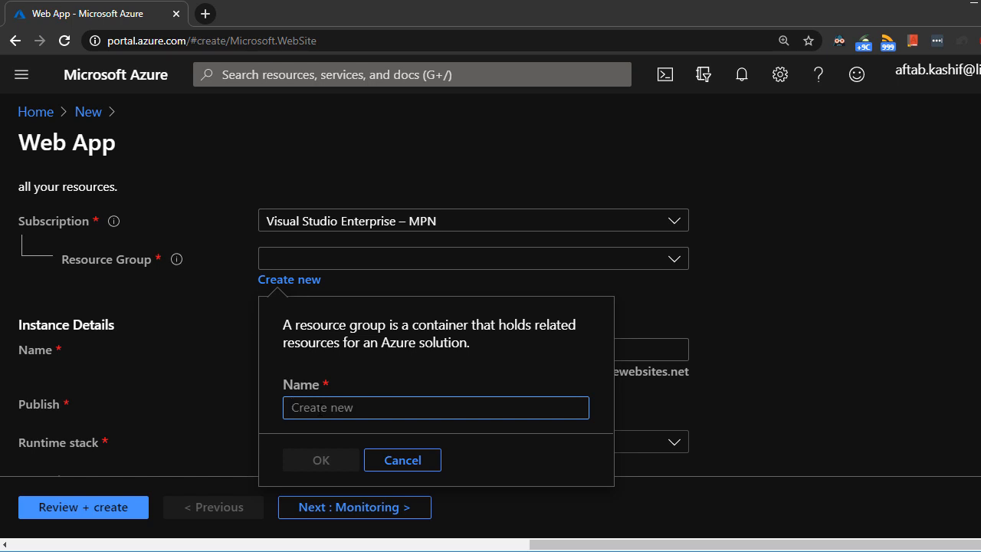
pyautogui.write('rg-')
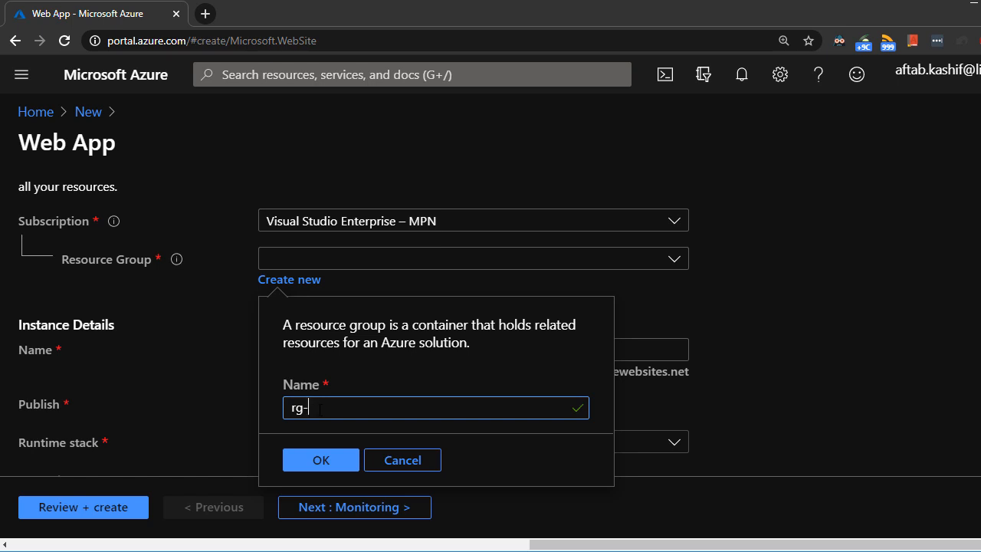
pyautogui.write('my')
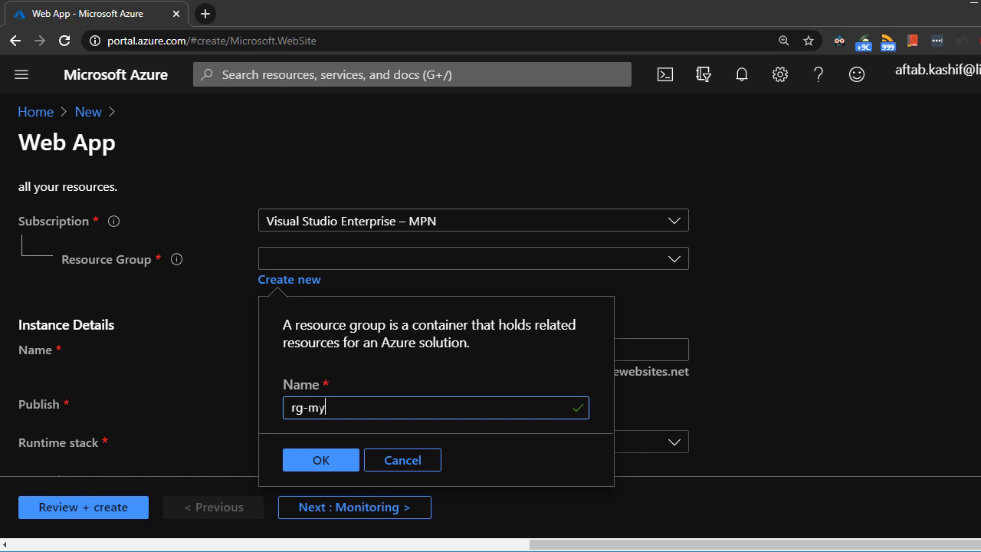
pyautogui.write('Web')
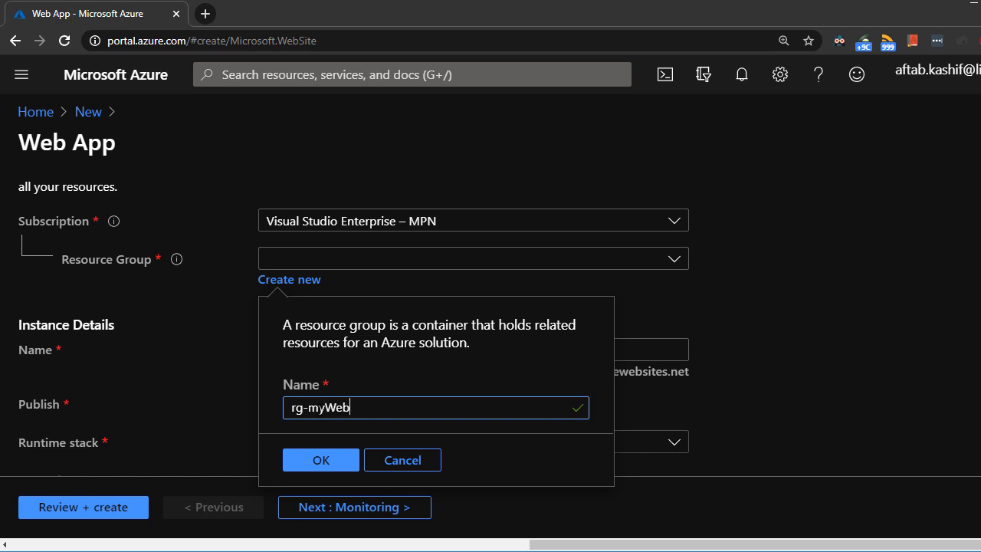
pyautogui.write('App')
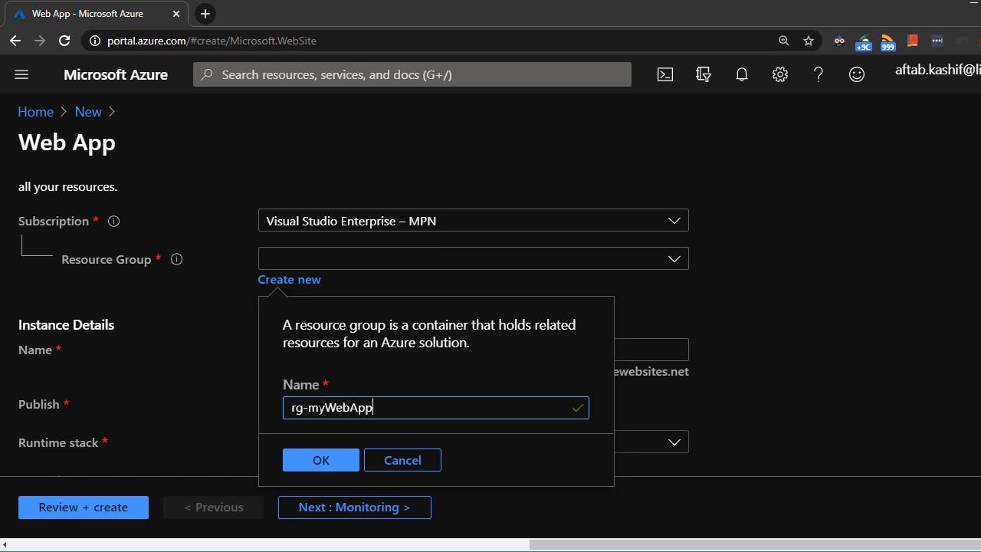
pyautogui.write('-')
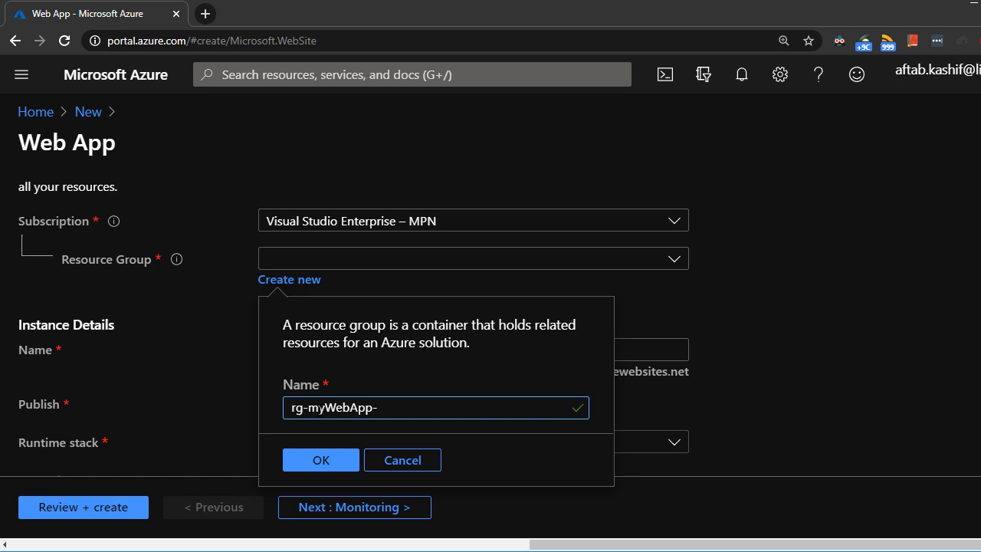
pyautogui.write('msdn')
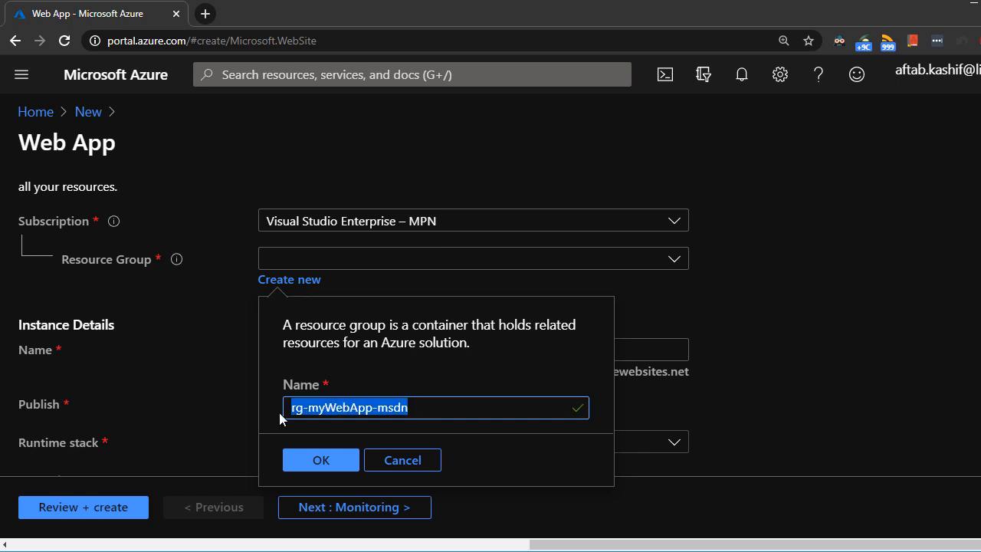
pyautogui.click(436, 408)
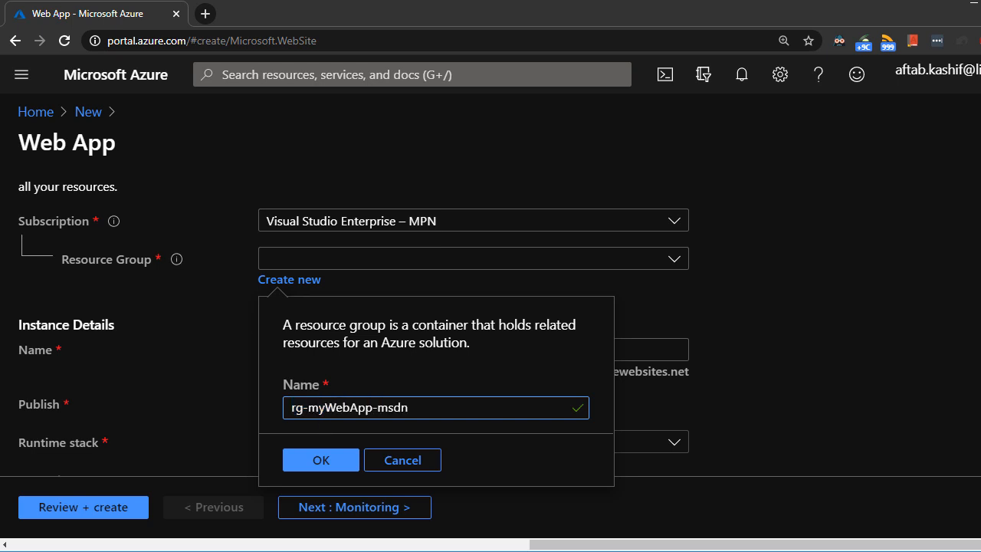
pyautogui.doubleClick(336, 408)
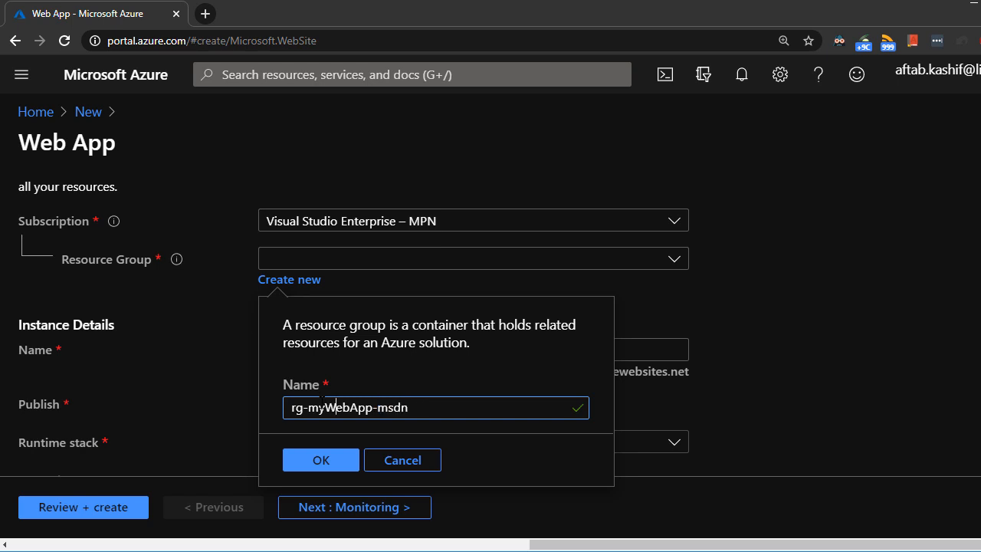
pyautogui.moveTo(328, 408); pyautogui.dragTo(407, 407)
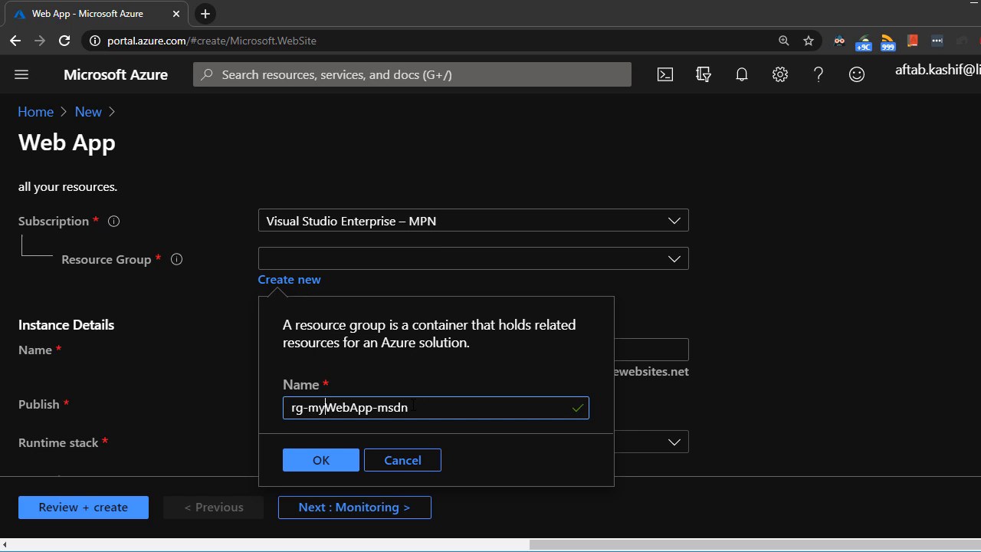
pyautogui.moveTo(321, 459)
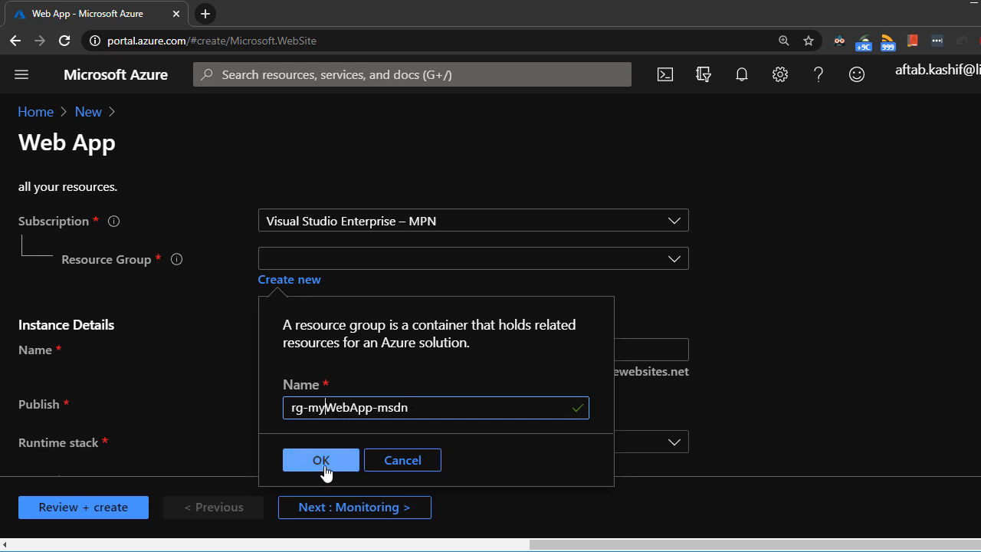
pyautogui.click(320, 460)
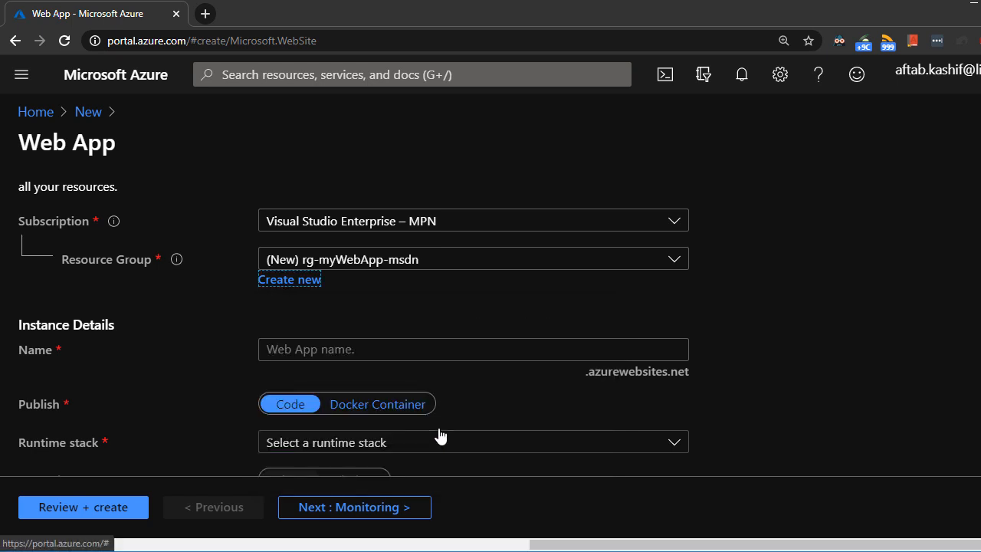
pyautogui.moveTo(373, 268)
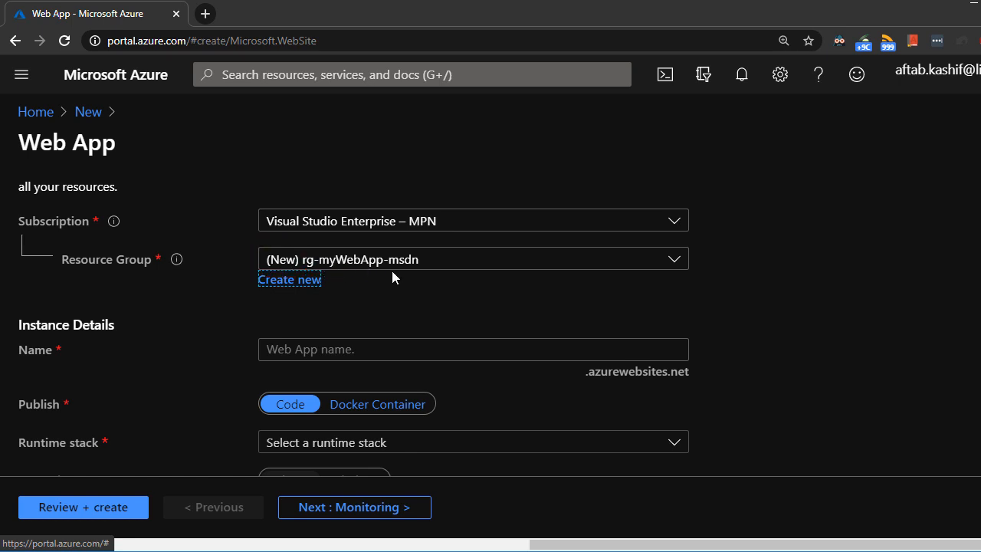
pyautogui.moveTo(229, 435)
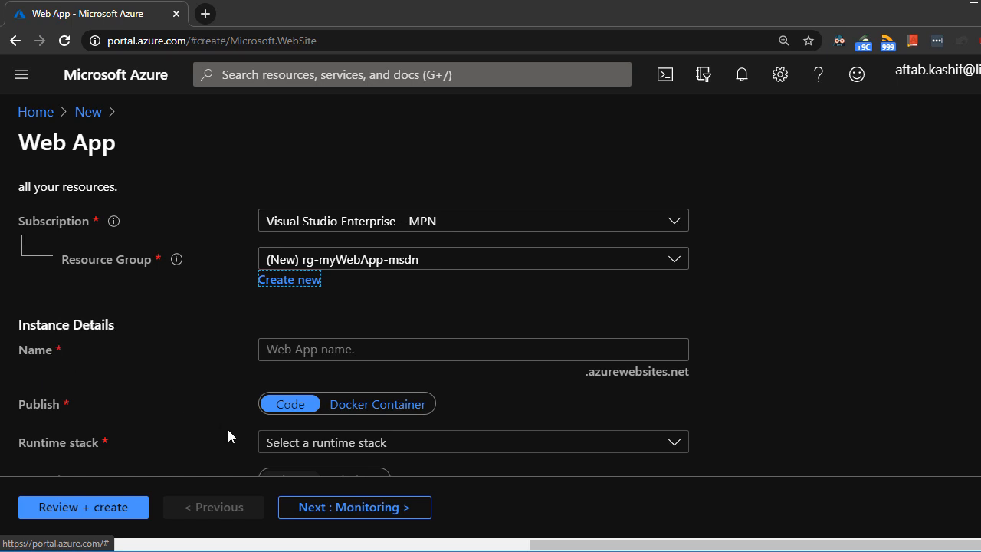
# - Enter theITvideos as the web app name, validated as available
pyautogui.click(472, 349)
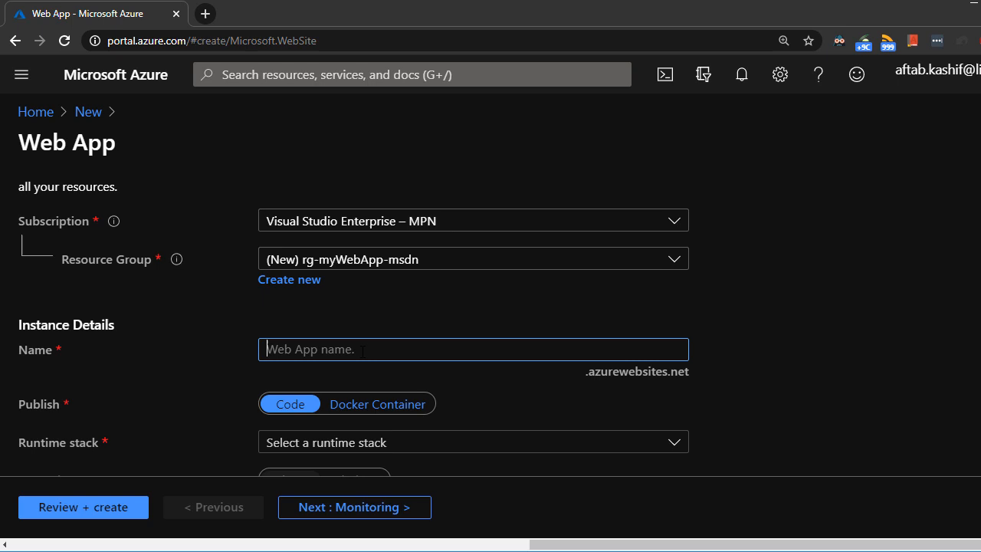
pyautogui.write('theitvideos')
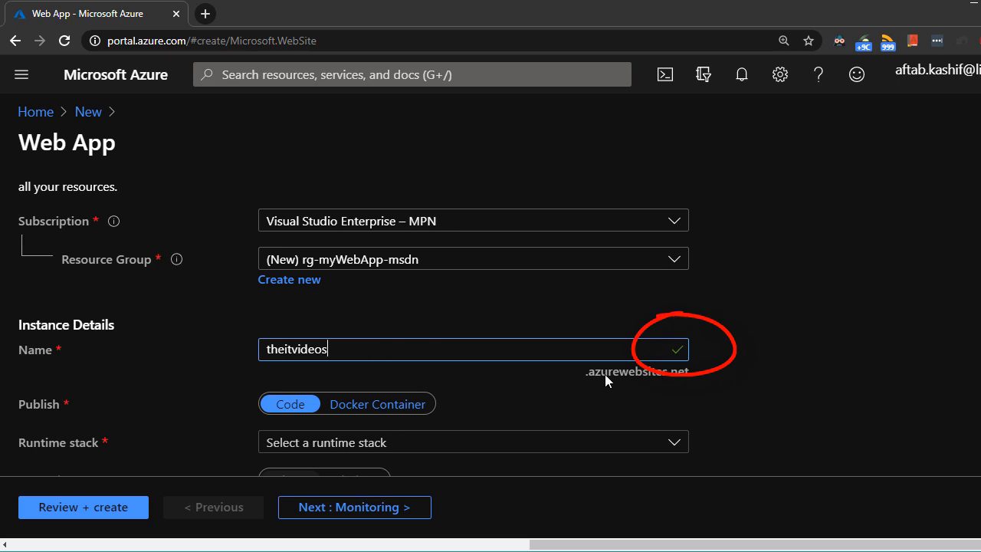
pyautogui.moveTo(328, 368)
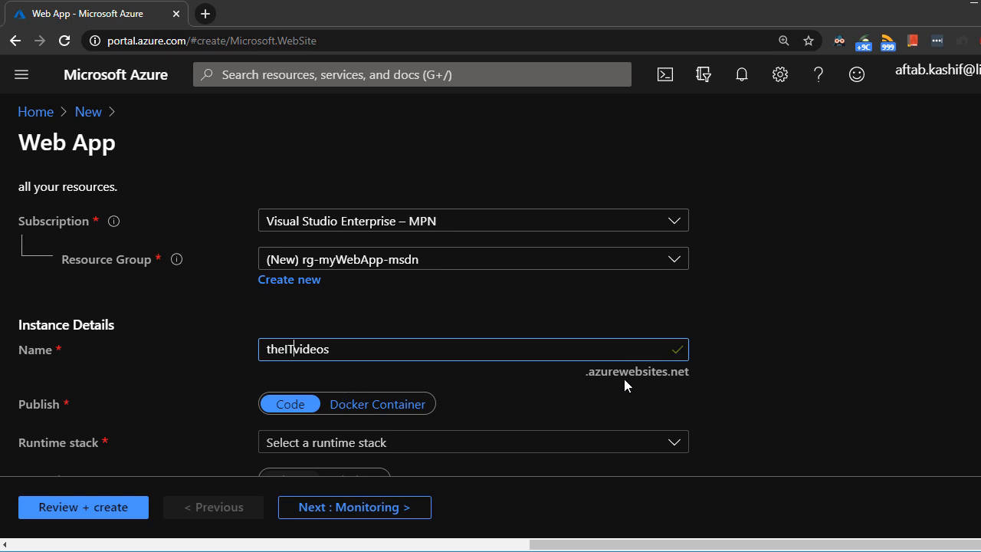
pyautogui.moveTo(720, 381)
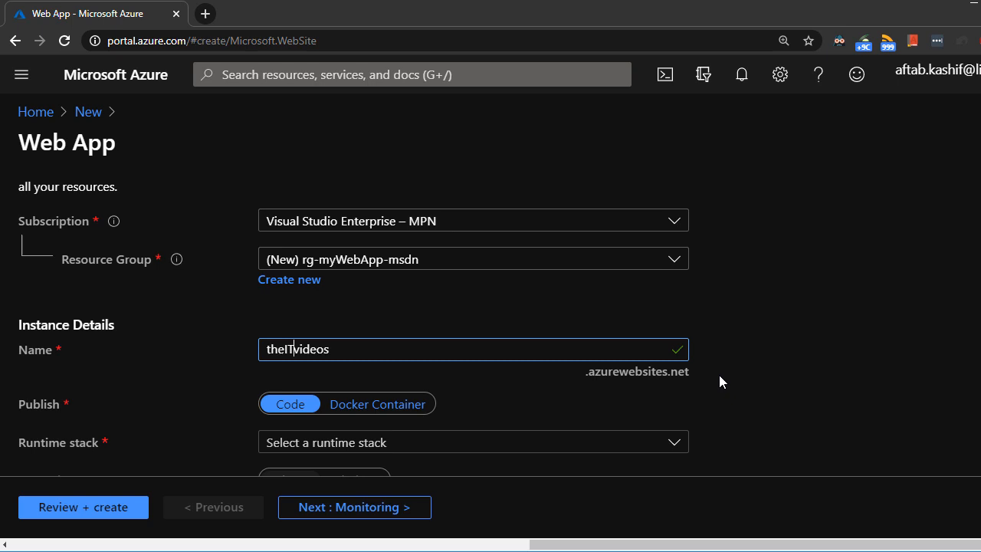
pyautogui.scroll(-3)
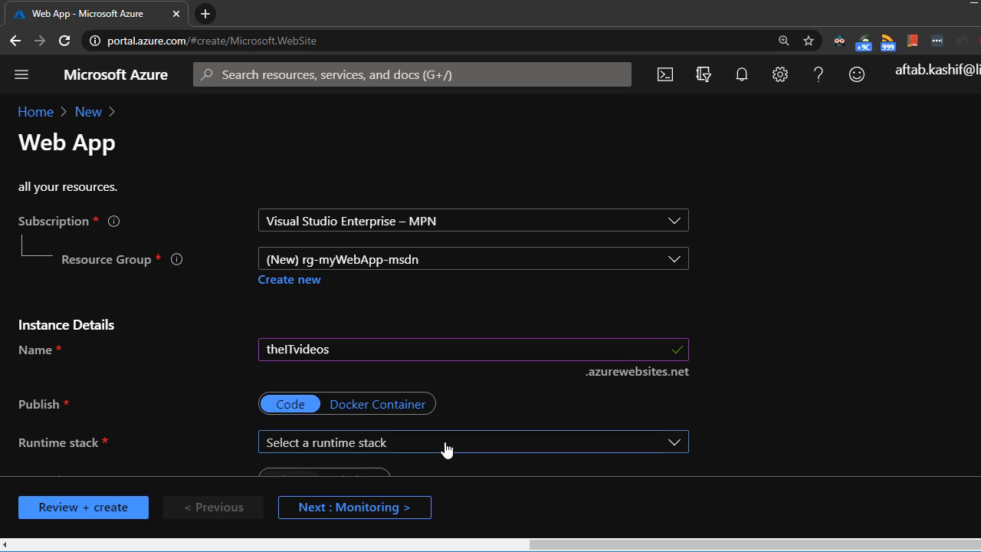
# - Choose .NET Core 3.1 (LTS) as the runtime stack
pyautogui.click(472, 442)
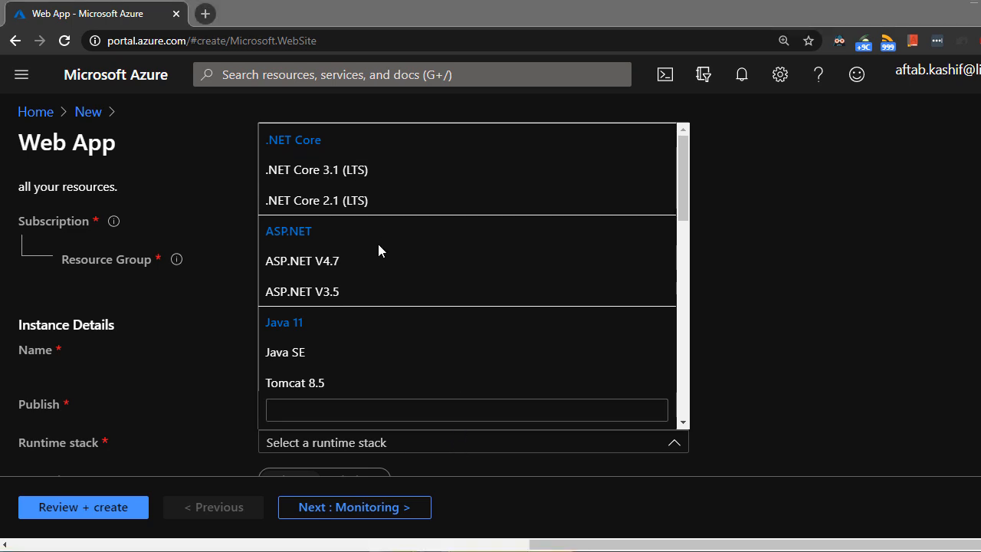
pyautogui.moveTo(392, 291)
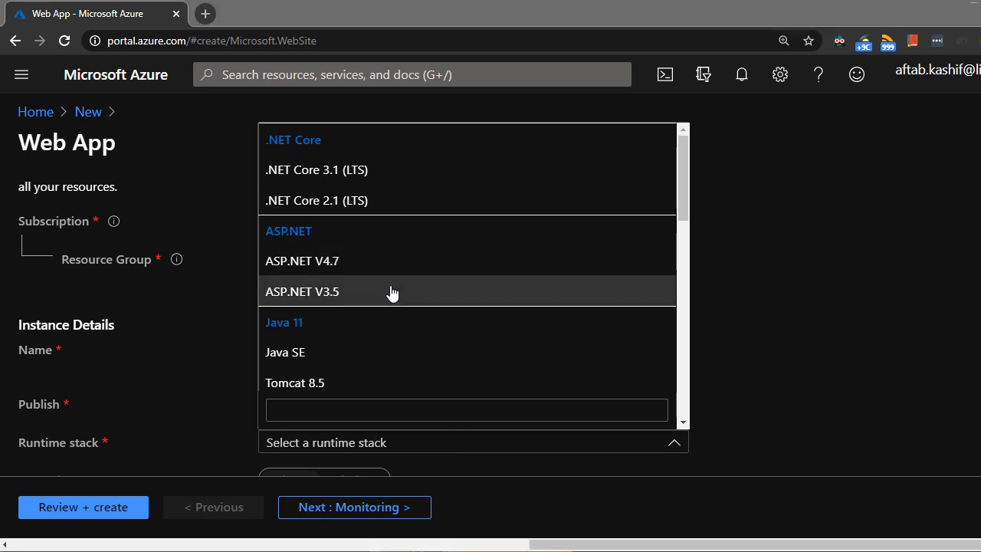
pyautogui.moveTo(340, 168)
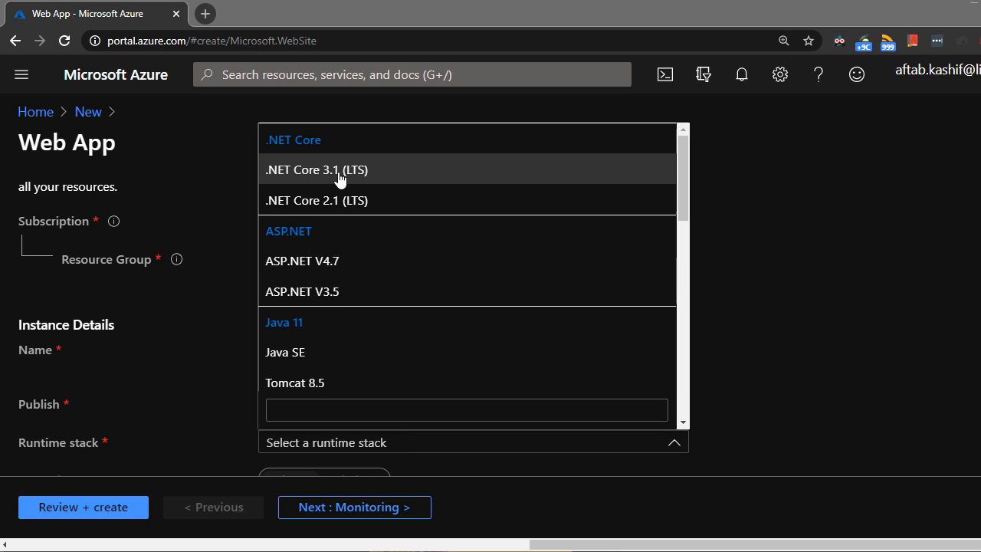
pyautogui.moveTo(343, 178)
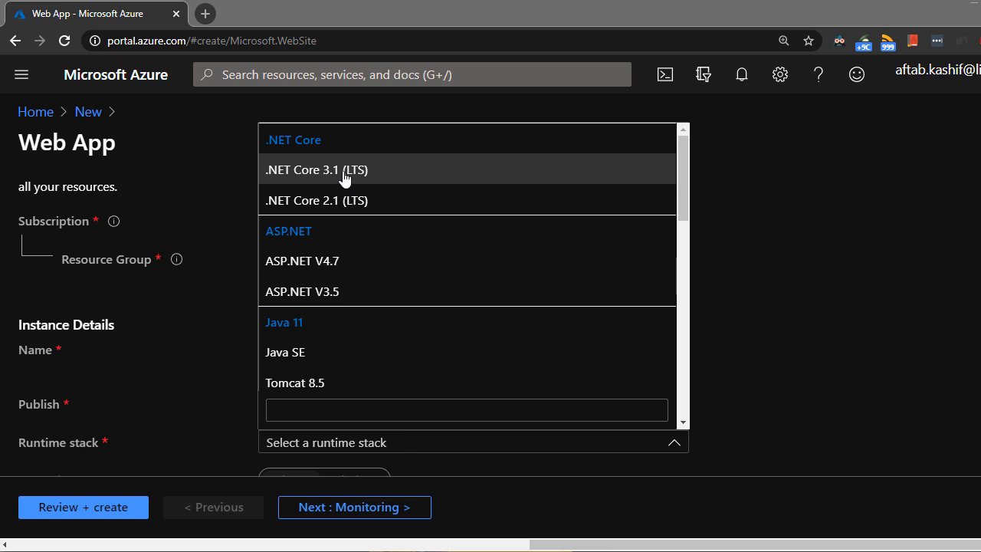
pyautogui.moveTo(391, 178)
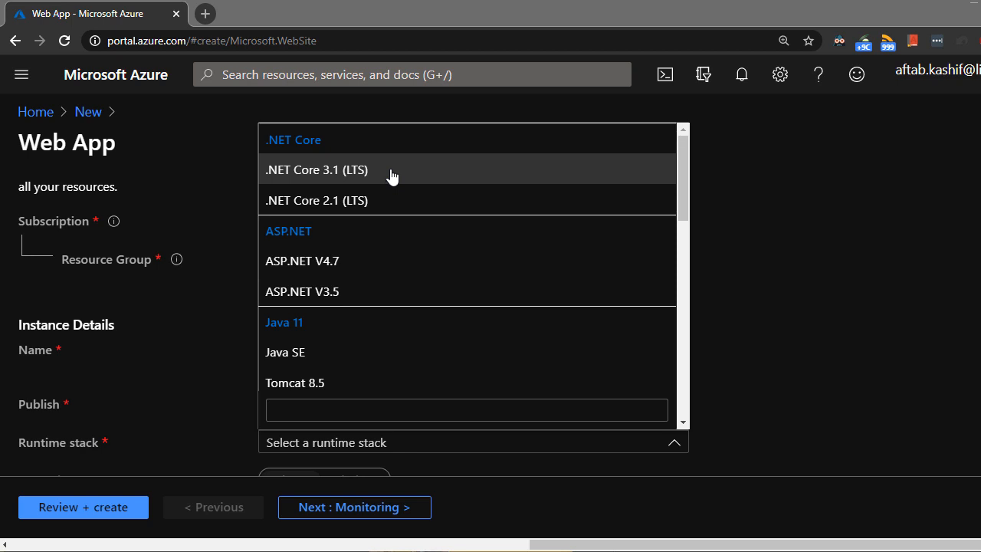
pyautogui.moveTo(398, 178)
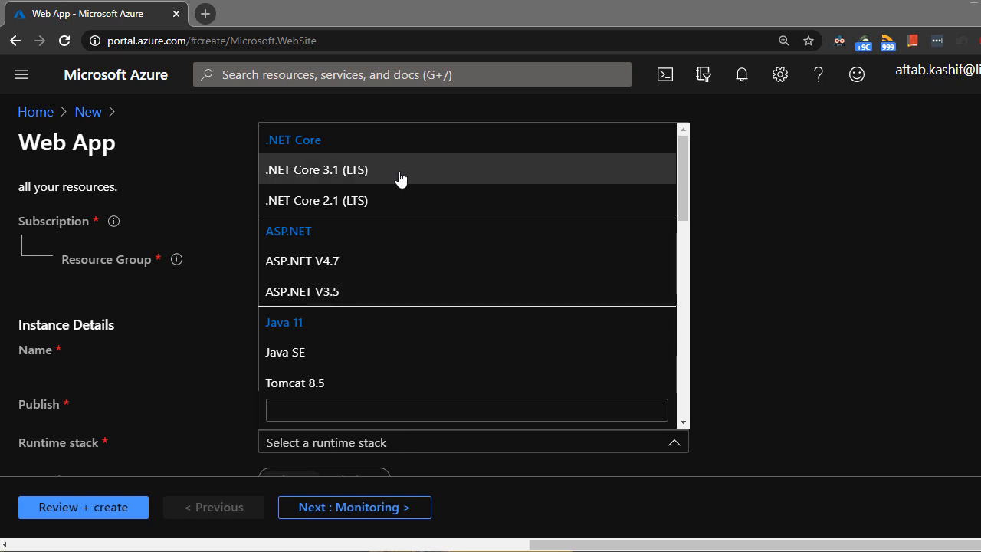
pyautogui.moveTo(787, 506)
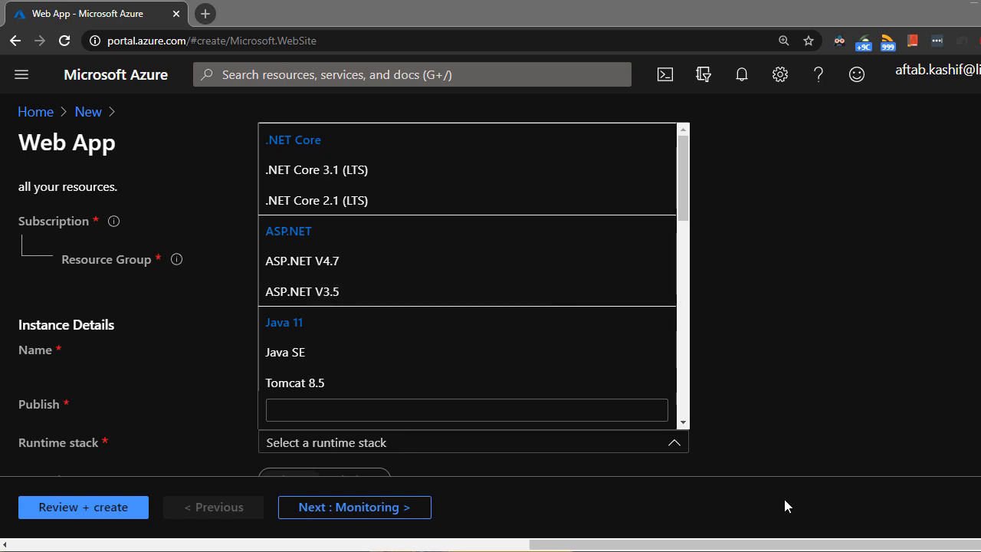
pyautogui.moveTo(364, 183)
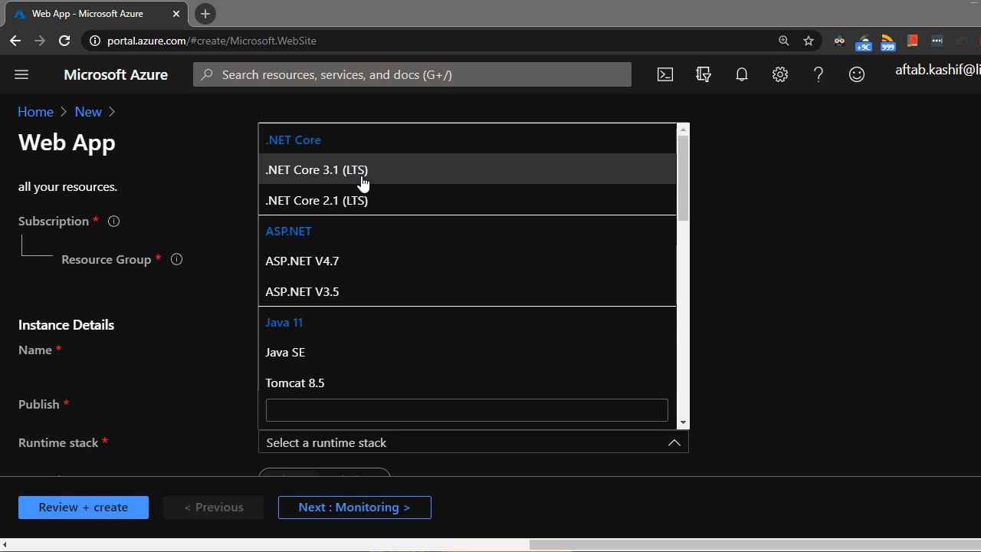
pyautogui.moveTo(378, 174)
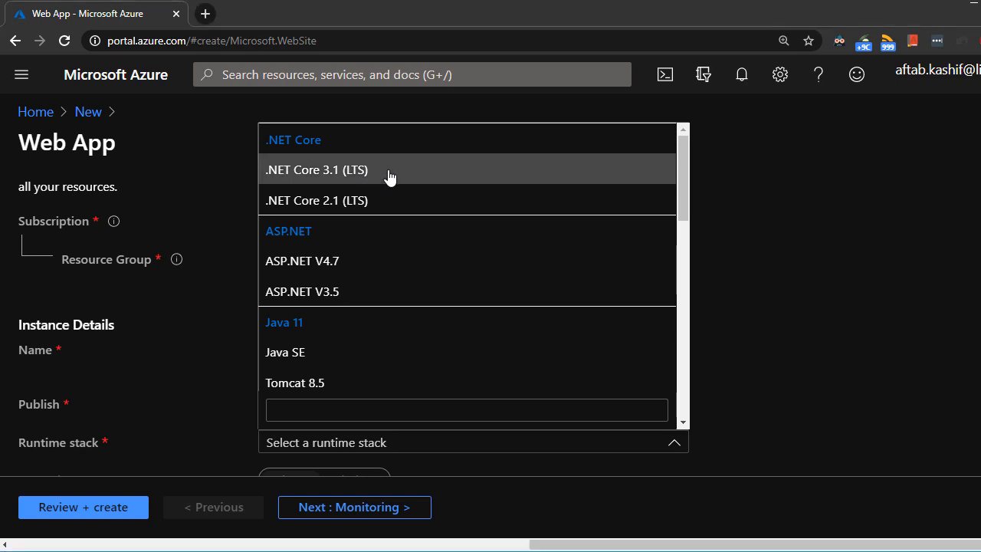
pyautogui.click(315, 169)
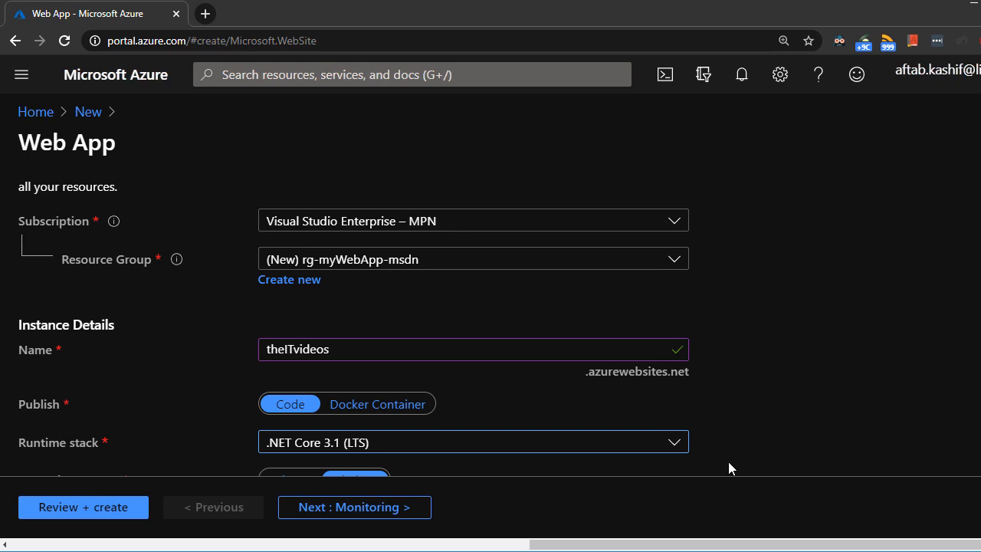
# - Select Australia Southeast as the hosting region with Windows operating system
pyautogui.scroll(-3)
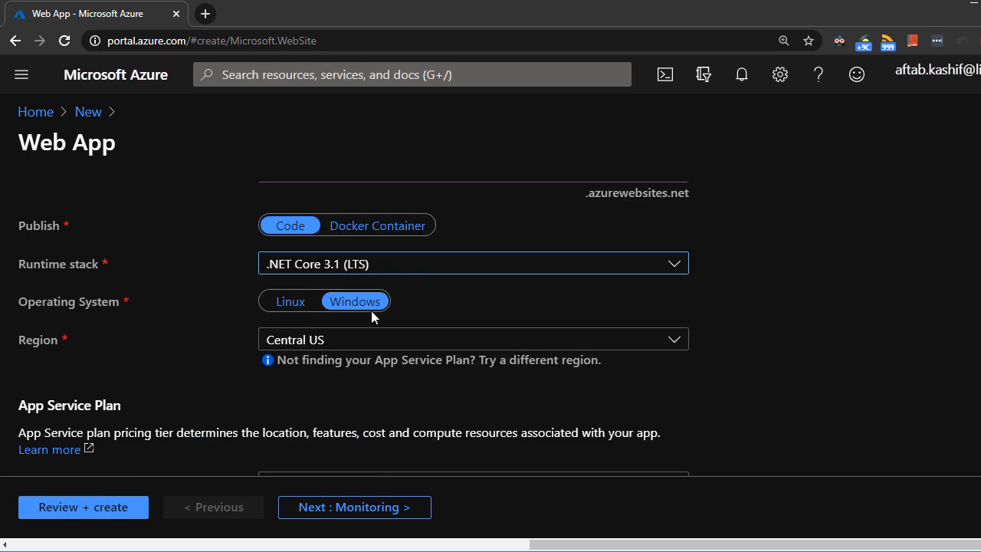
pyautogui.moveTo(360, 350)
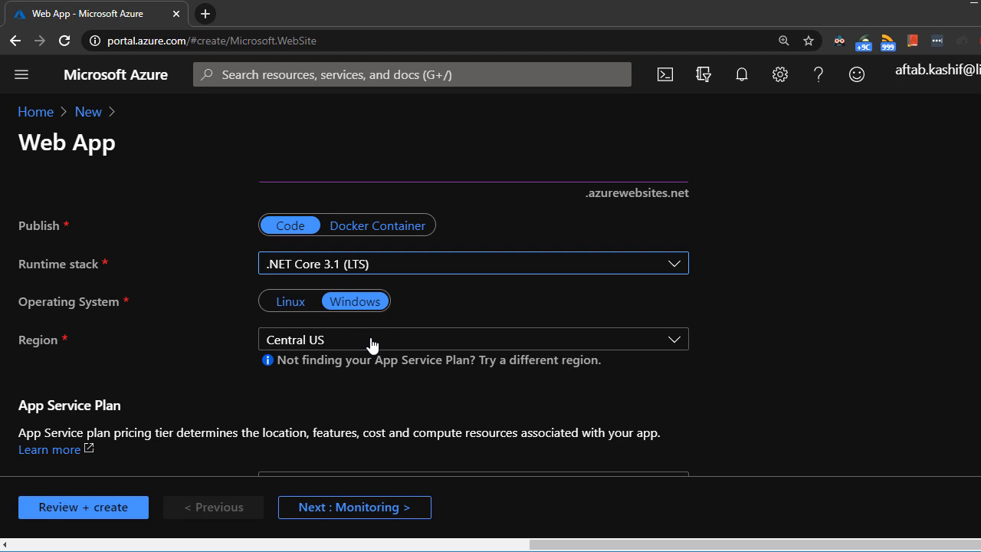
pyautogui.moveTo(354, 347)
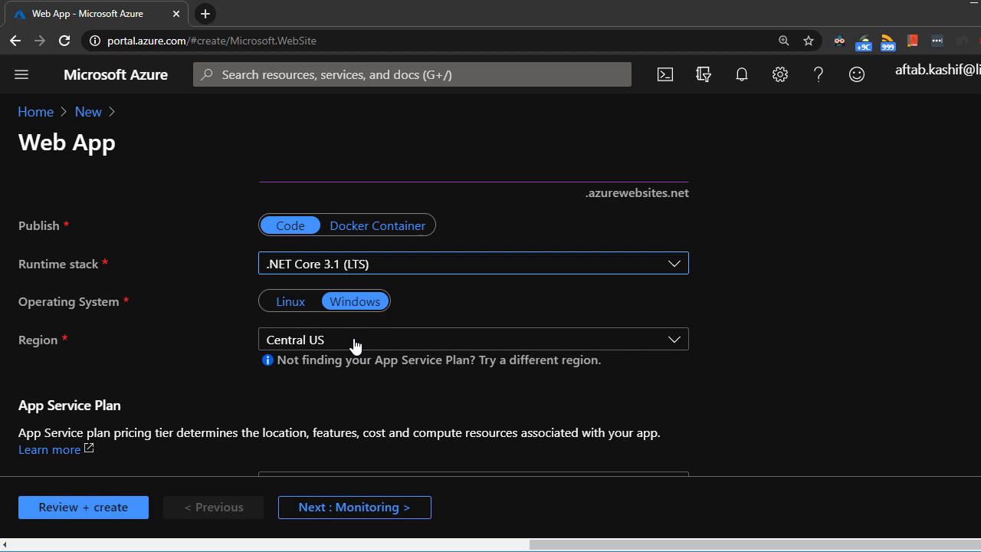
pyautogui.click(472, 338)
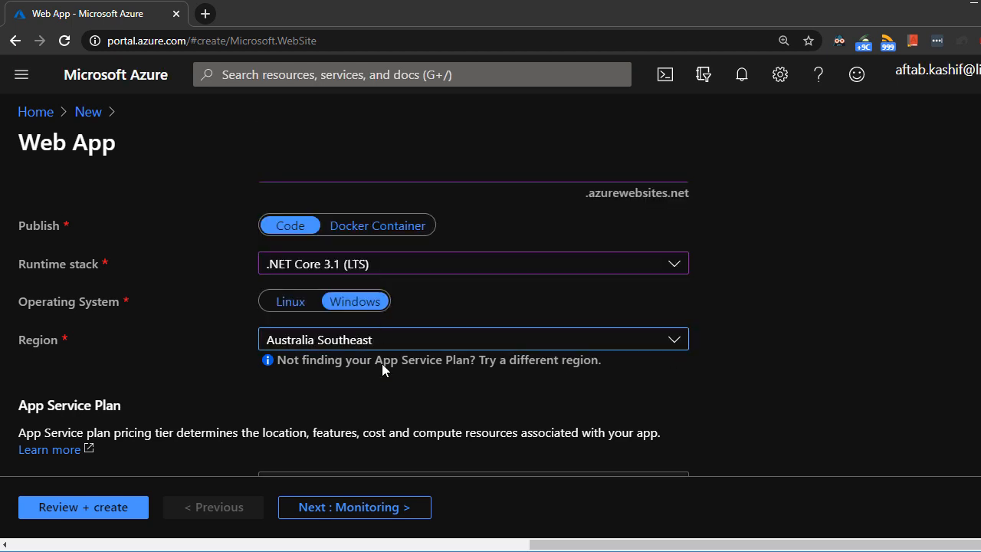
pyautogui.moveTo(349, 359)
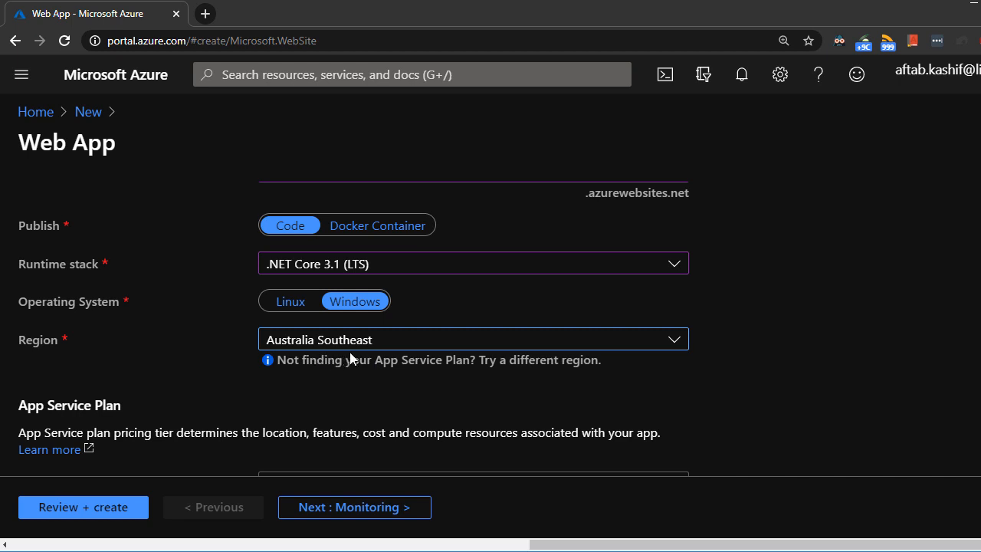
pyautogui.moveTo(458, 316)
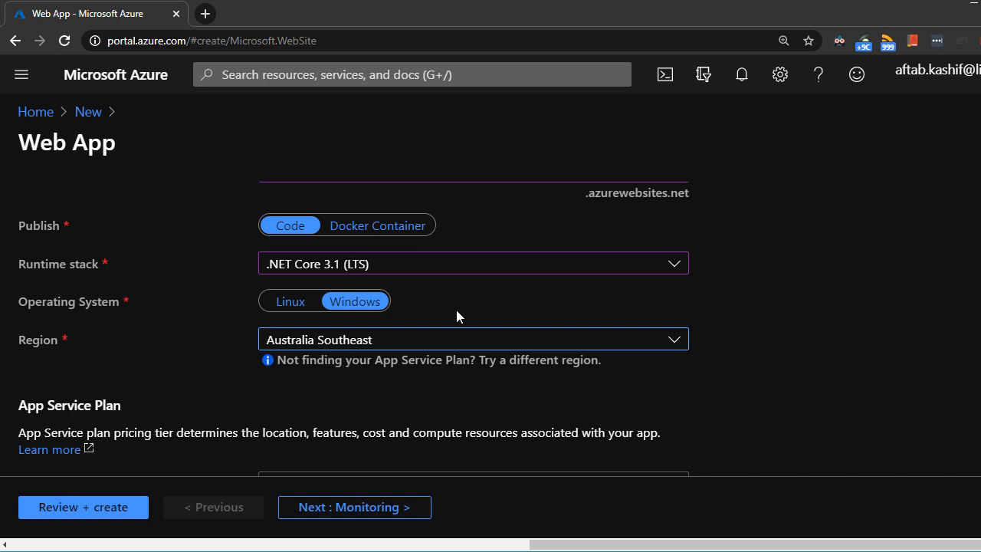
pyautogui.scroll(-3)
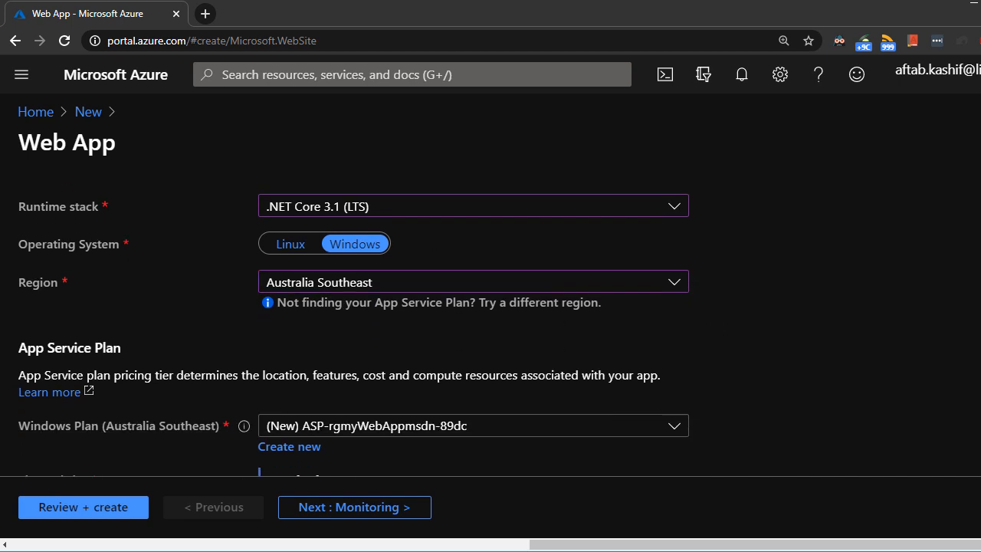
# - Keep the Standard S1 Windows plan and proceed to Review + create
pyautogui.scroll(-3)
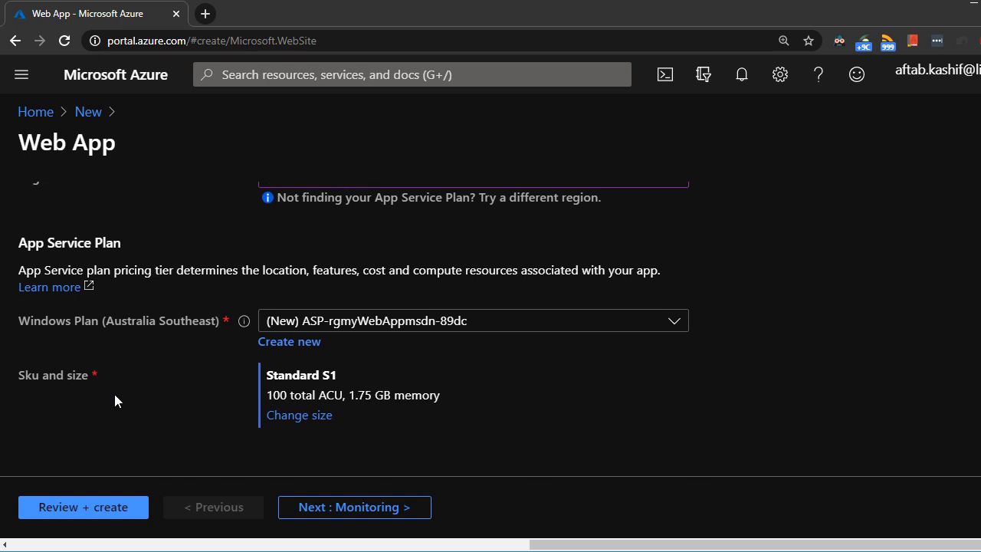
pyautogui.moveTo(422, 335)
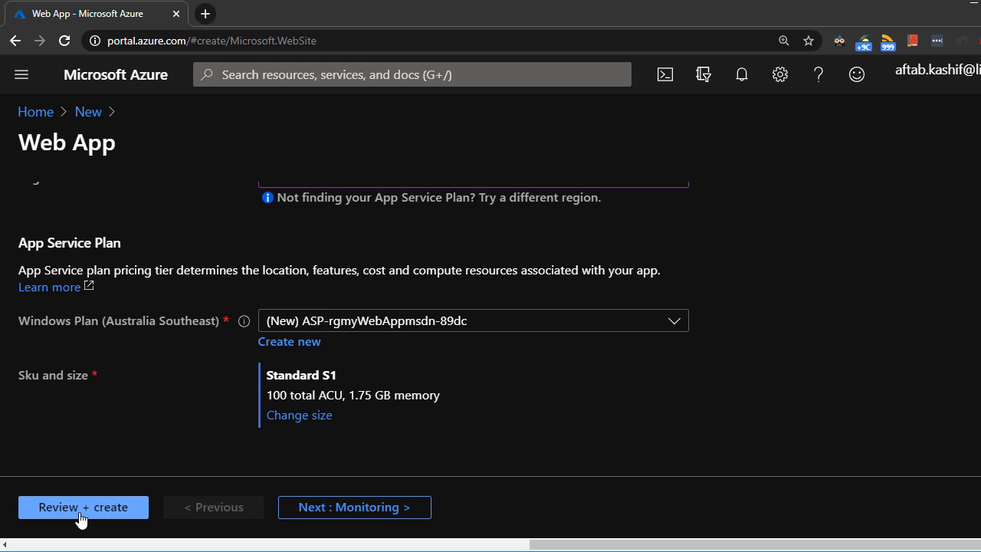
pyautogui.click(83, 506)
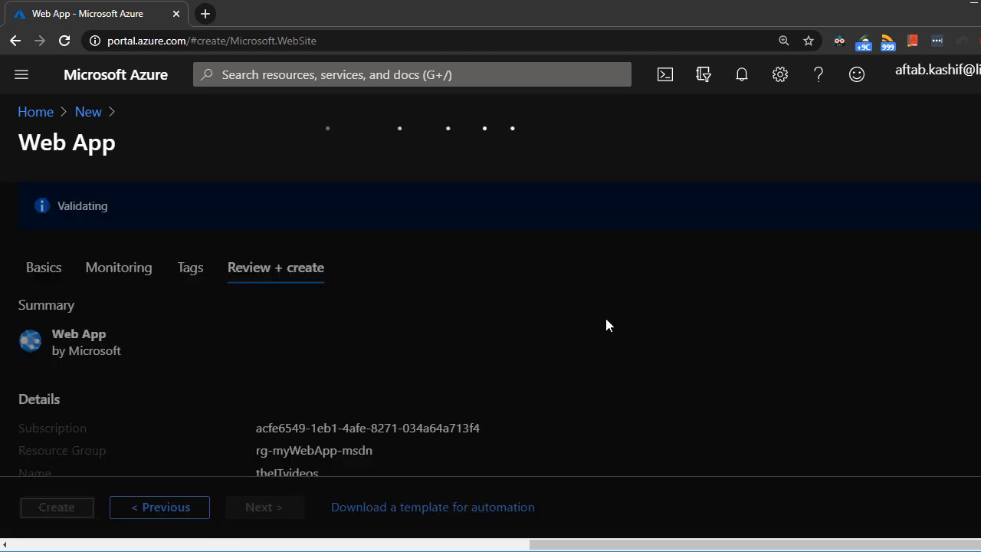
pyautogui.moveTo(586, 321)
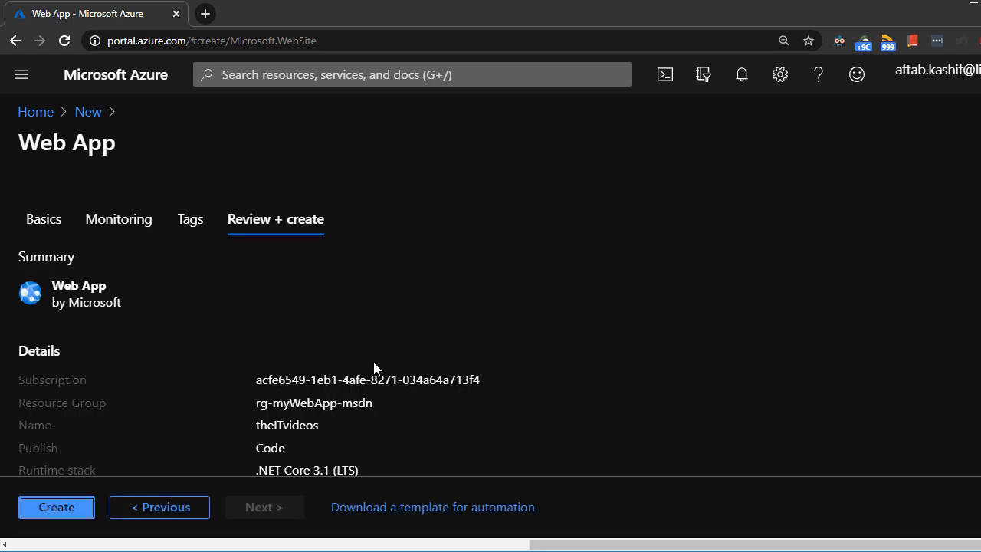
# - Review the validated summary and submit the theITvideos web app for creation
pyautogui.scroll(-3)
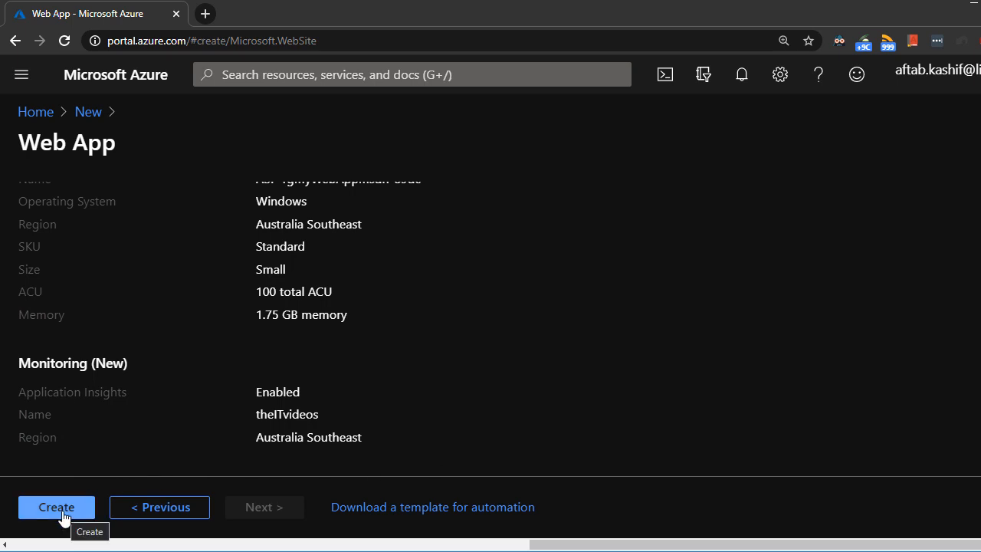
pyautogui.click(55, 505)
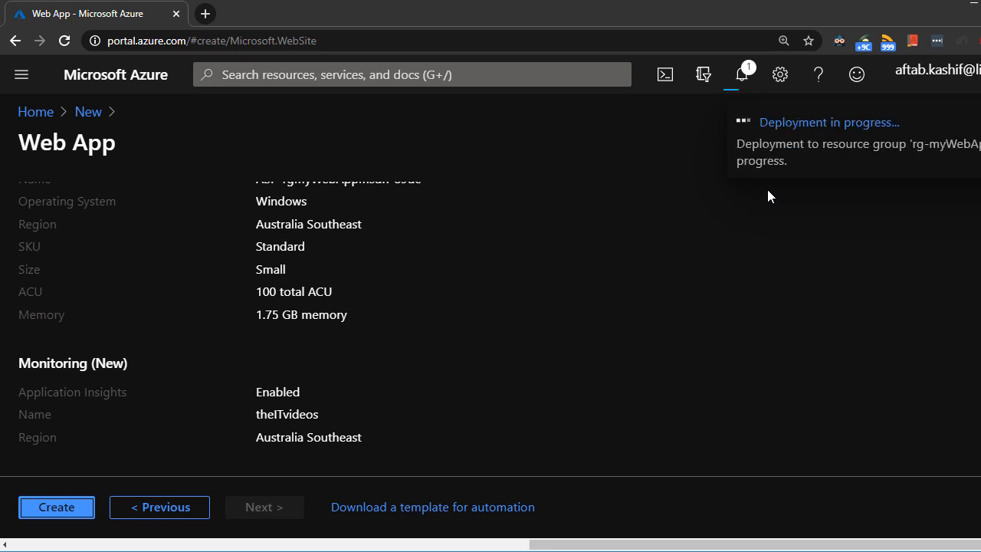
# - Follow the deployment to success and go to the theITvideos App Service overview
pyautogui.click(55, 506)
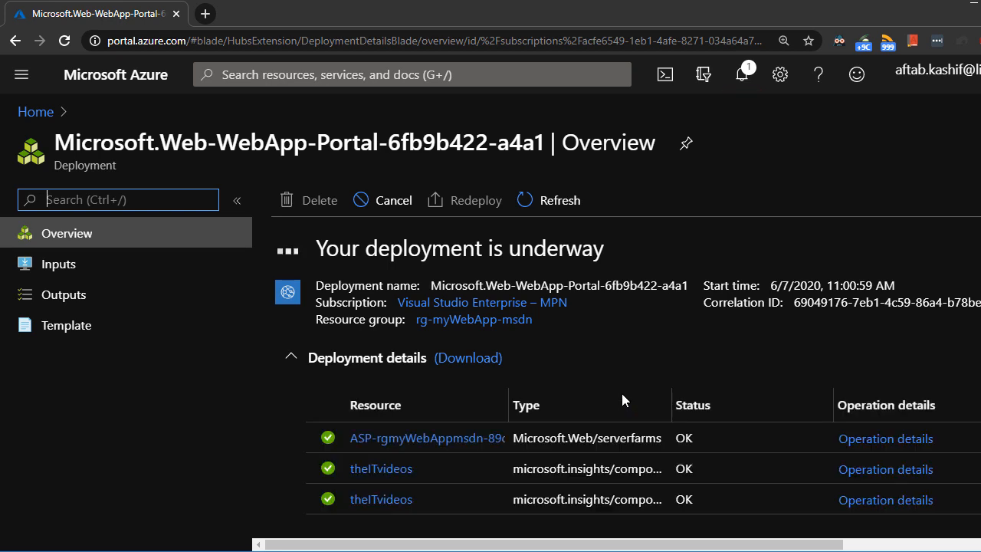
pyautogui.moveTo(641, 344)
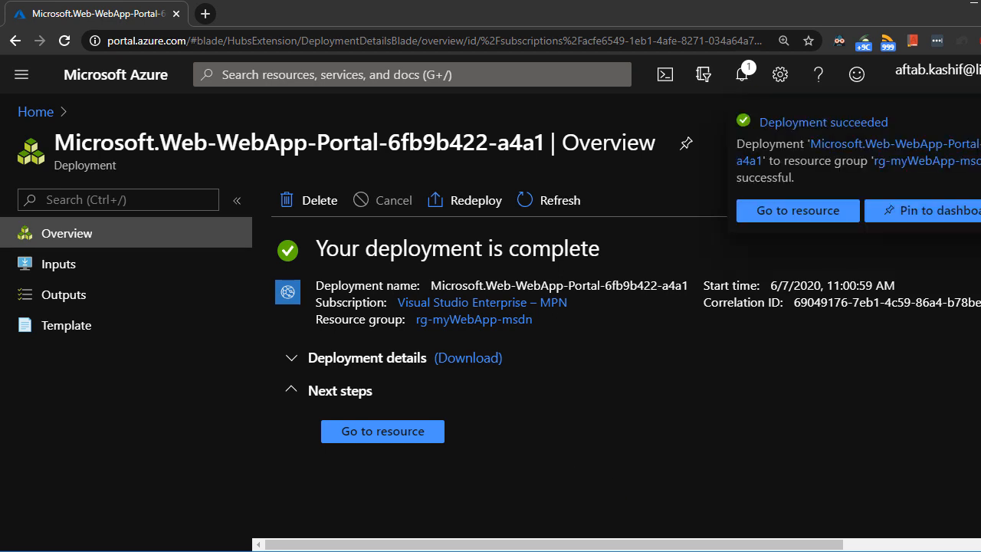
pyautogui.moveTo(751, 307)
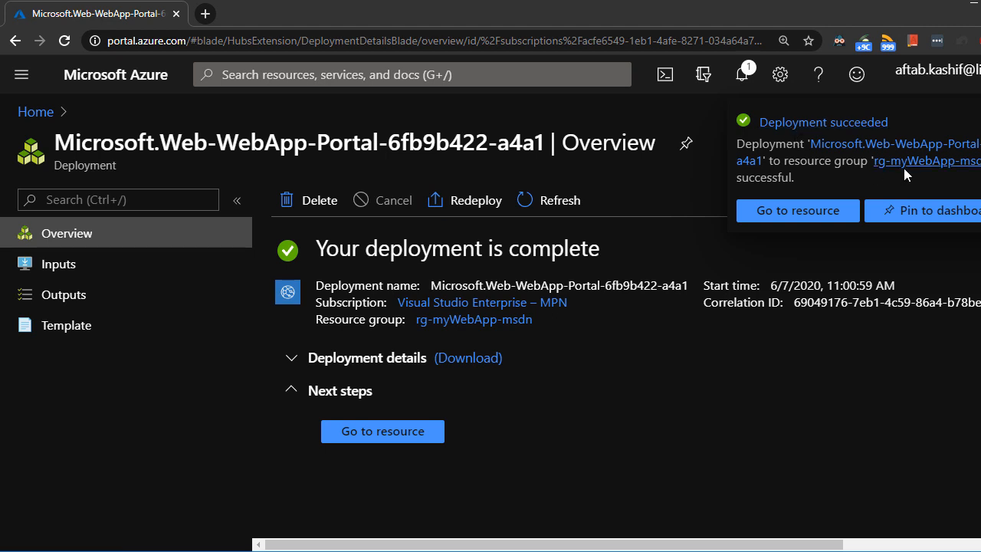
pyautogui.moveTo(797, 210)
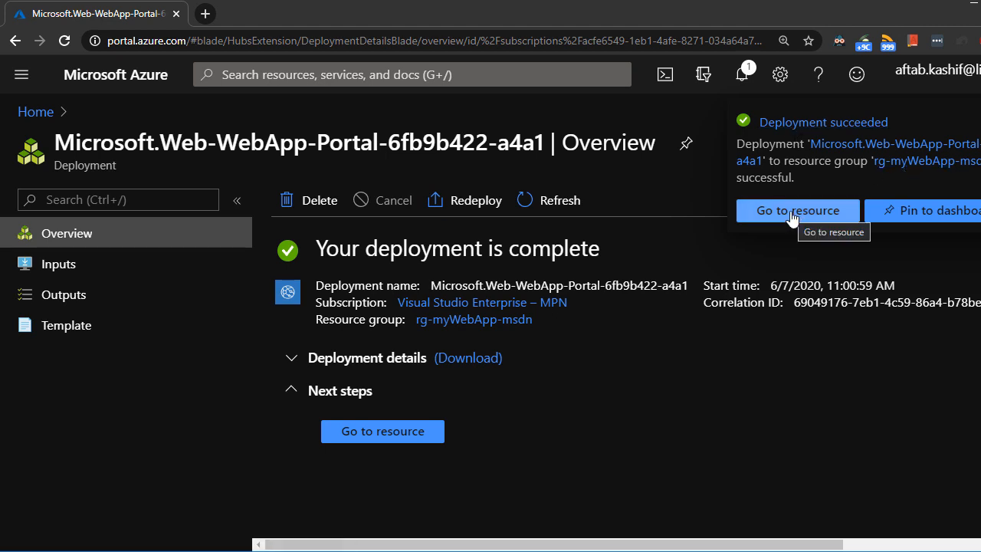
pyautogui.click(796, 210)
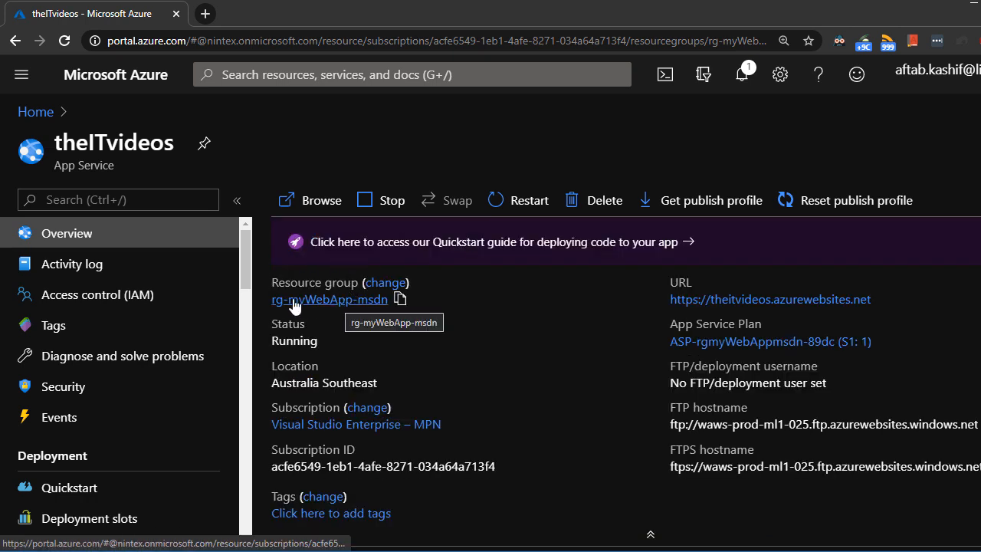
# - Go into rg-myWebApp-msdn and collapse Essentials to reveal its resources
pyautogui.click(328, 299)
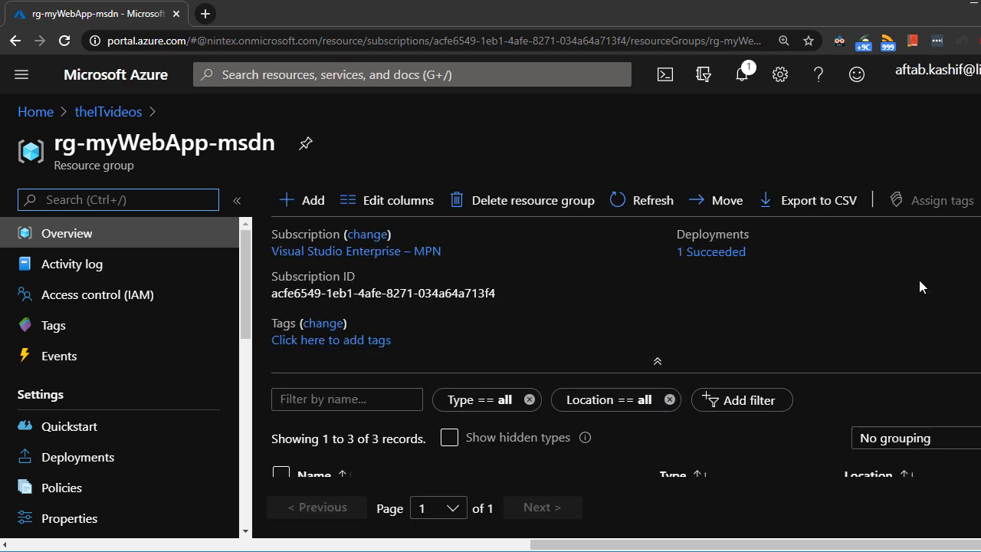
pyautogui.moveTo(663, 426)
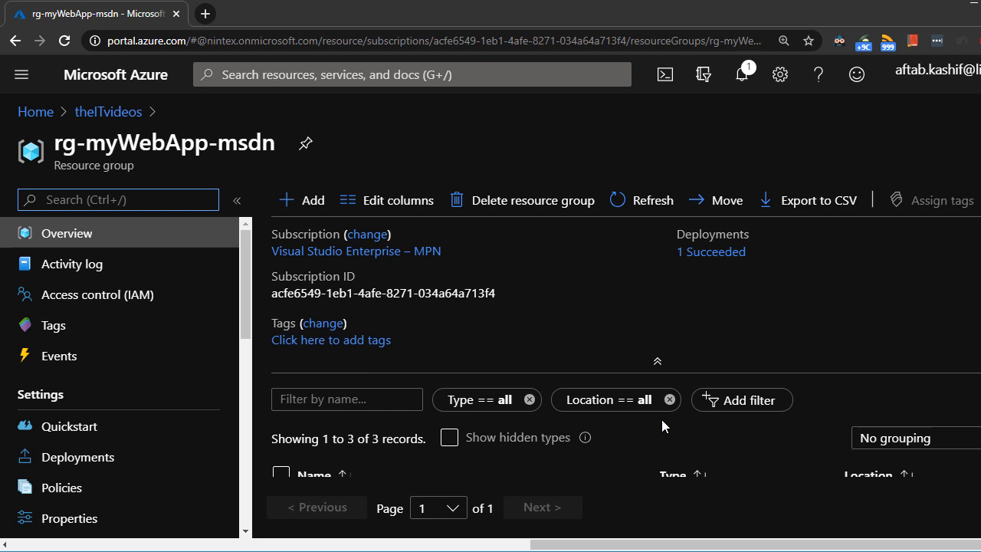
pyautogui.moveTo(720, 319)
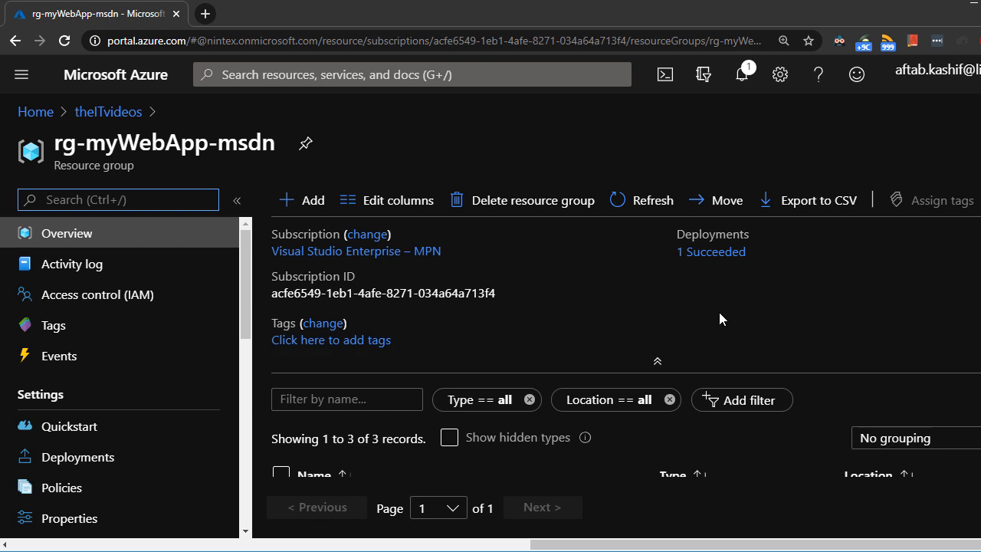
pyautogui.click(656, 361)
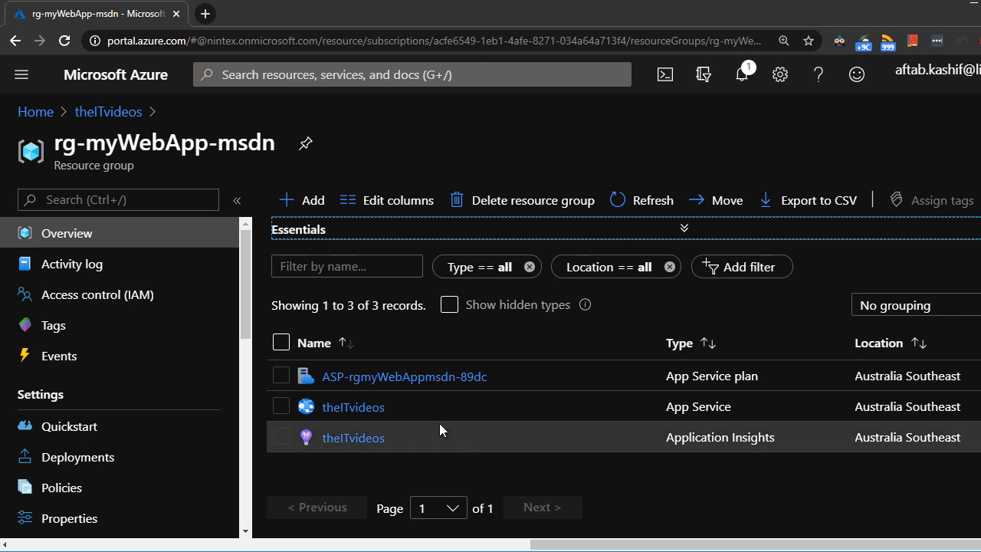
pyautogui.moveTo(677, 406)
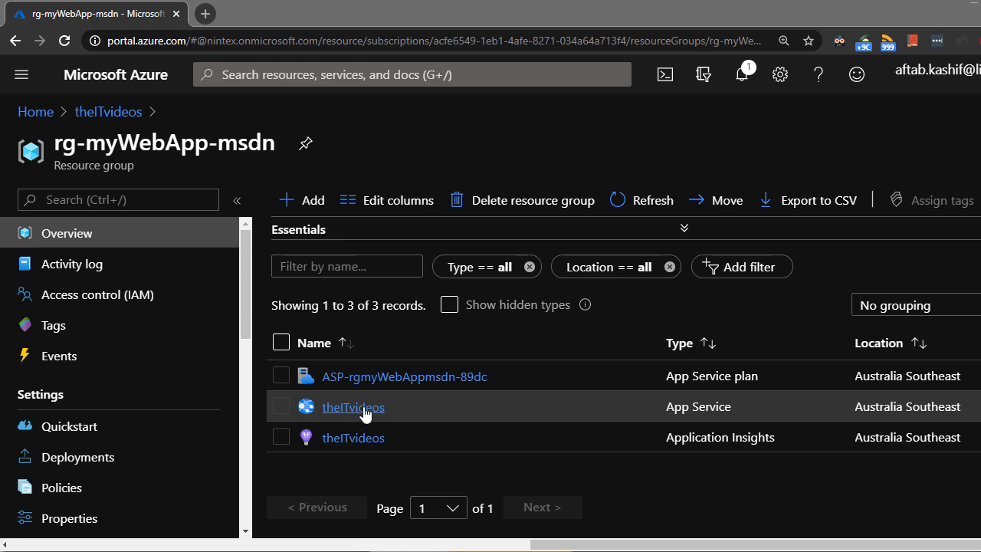
# - Return to the theITvideos App Service overview from its resource group entry
pyautogui.click(353, 408)
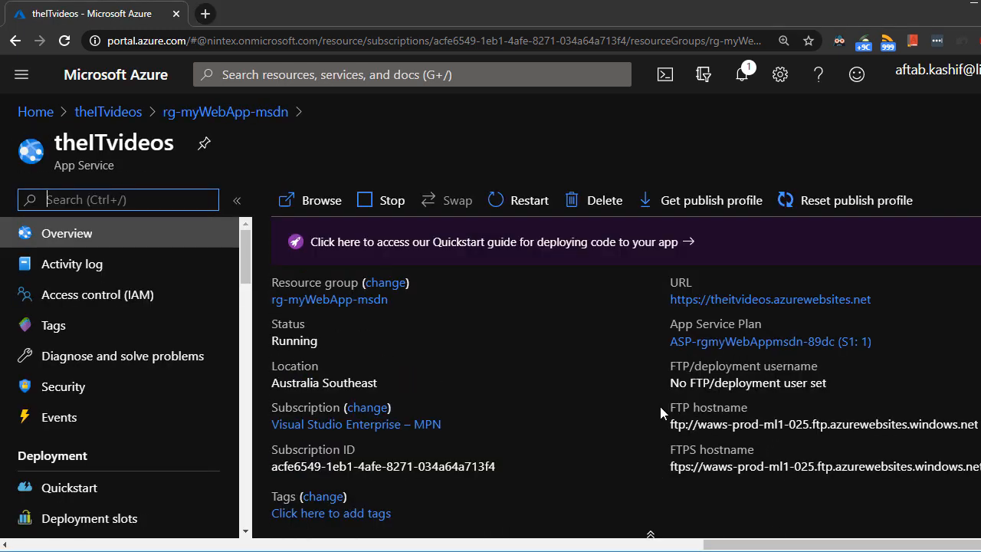
pyautogui.moveTo(757, 309)
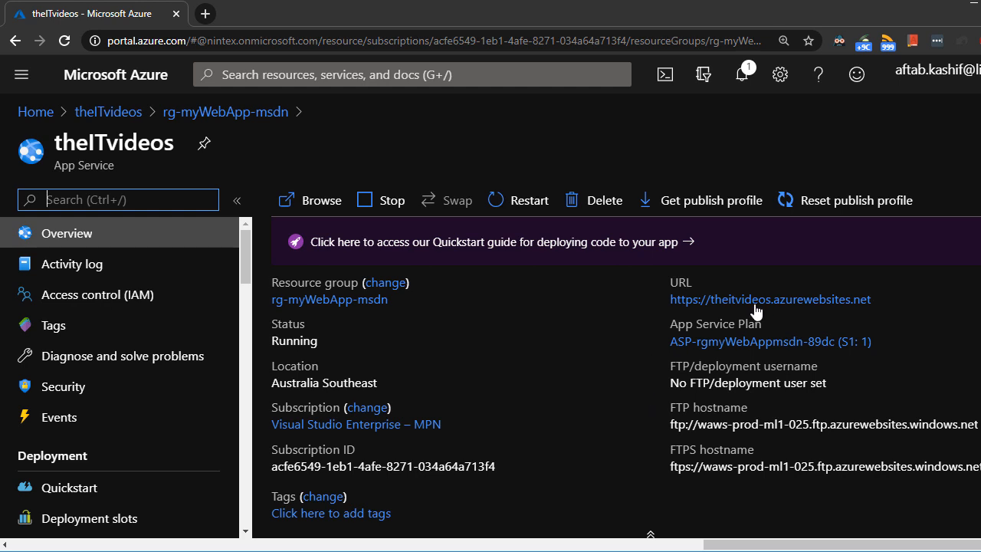
pyautogui.click(769, 298)
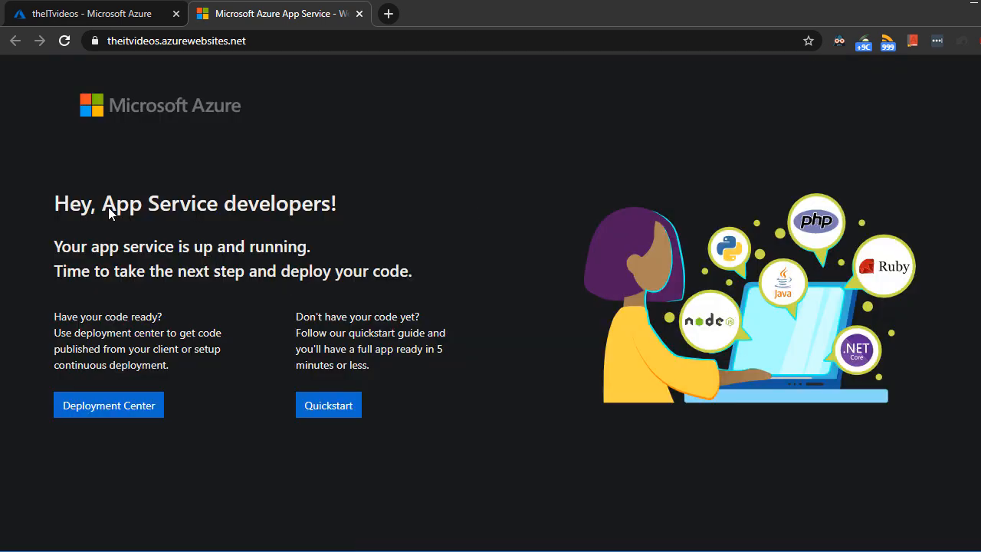
pyautogui.moveTo(86, 258)
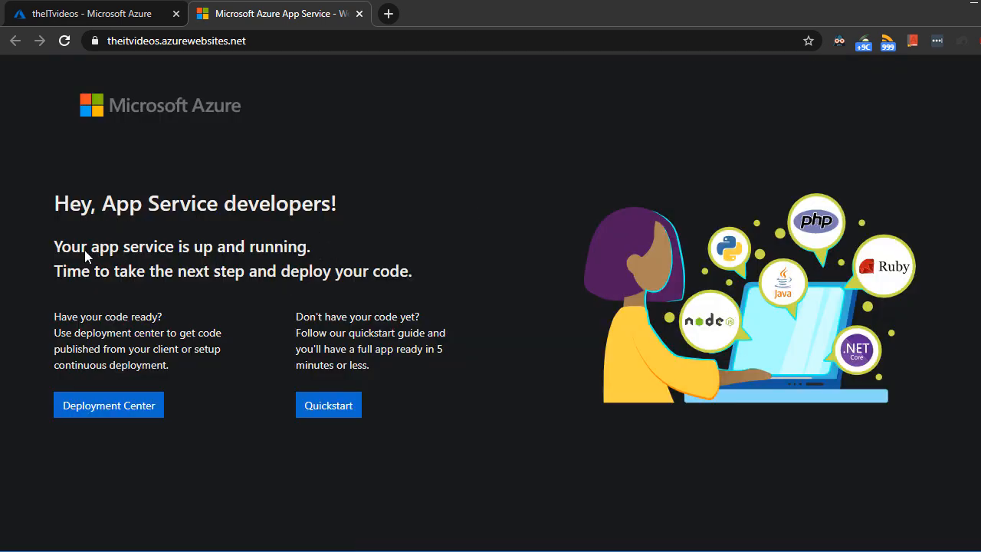
pyautogui.moveTo(86, 245); pyautogui.dragTo(311, 245)
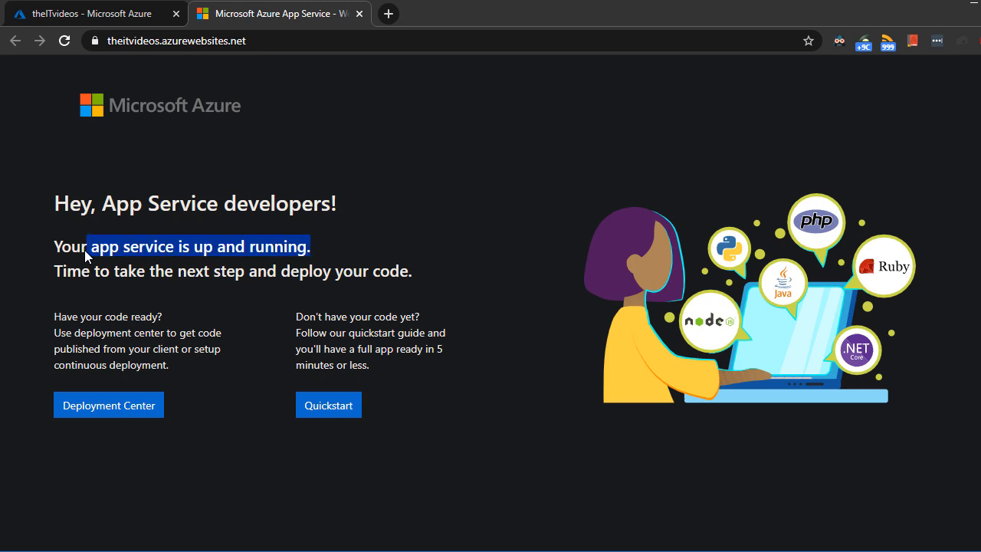